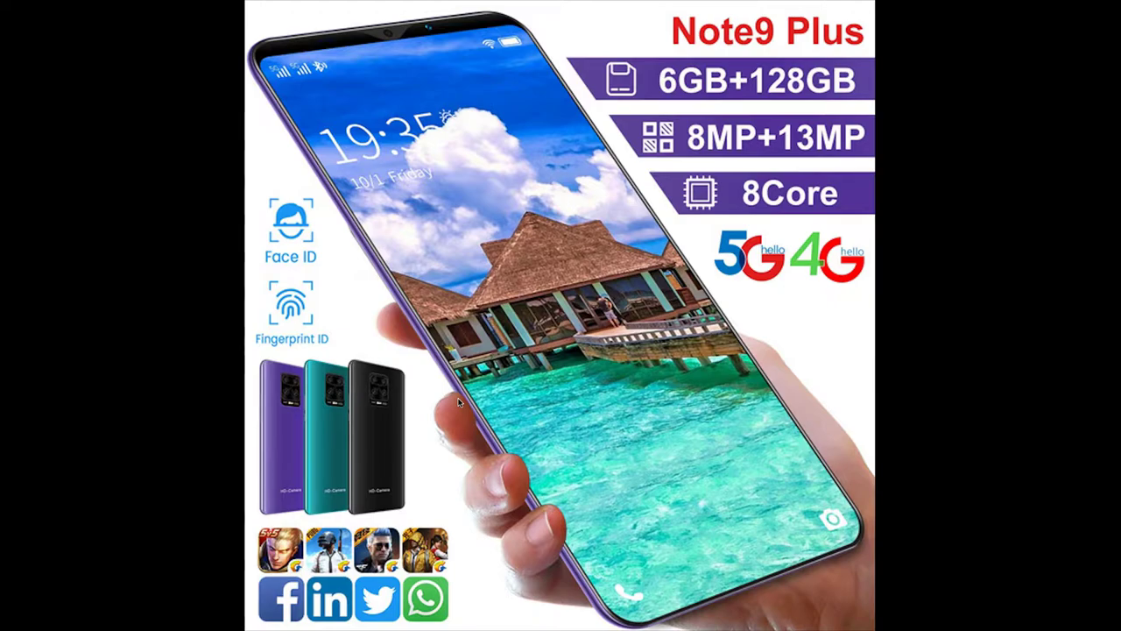
{"action": "mouse_move", "coordinate": [45, 4]}
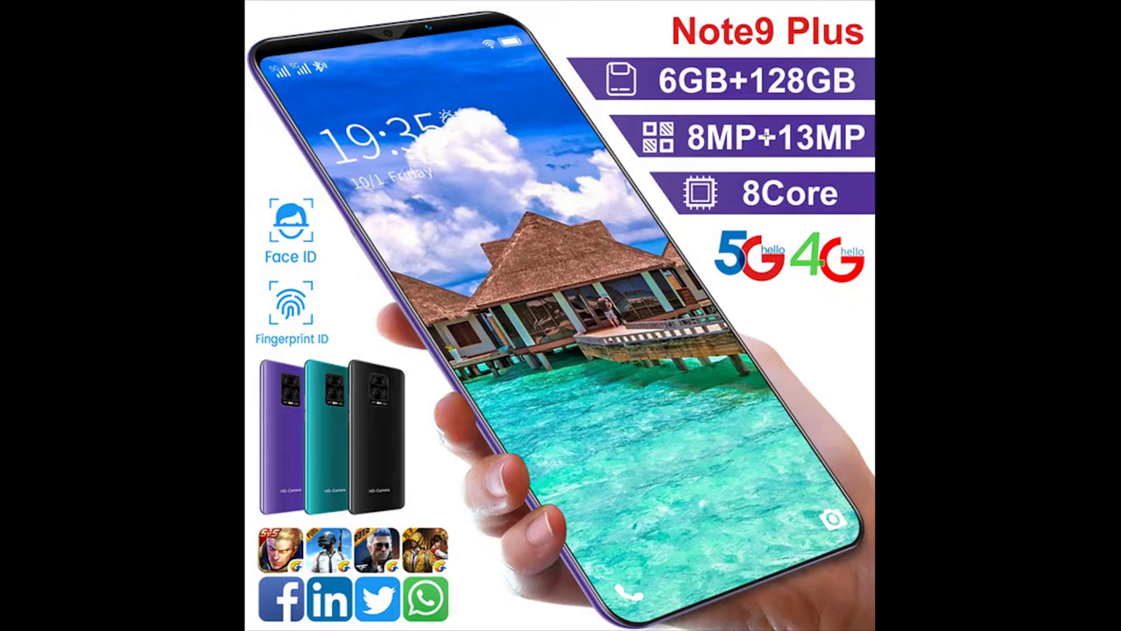
{"action": "mouse_move", "coordinate": [699, 154]}
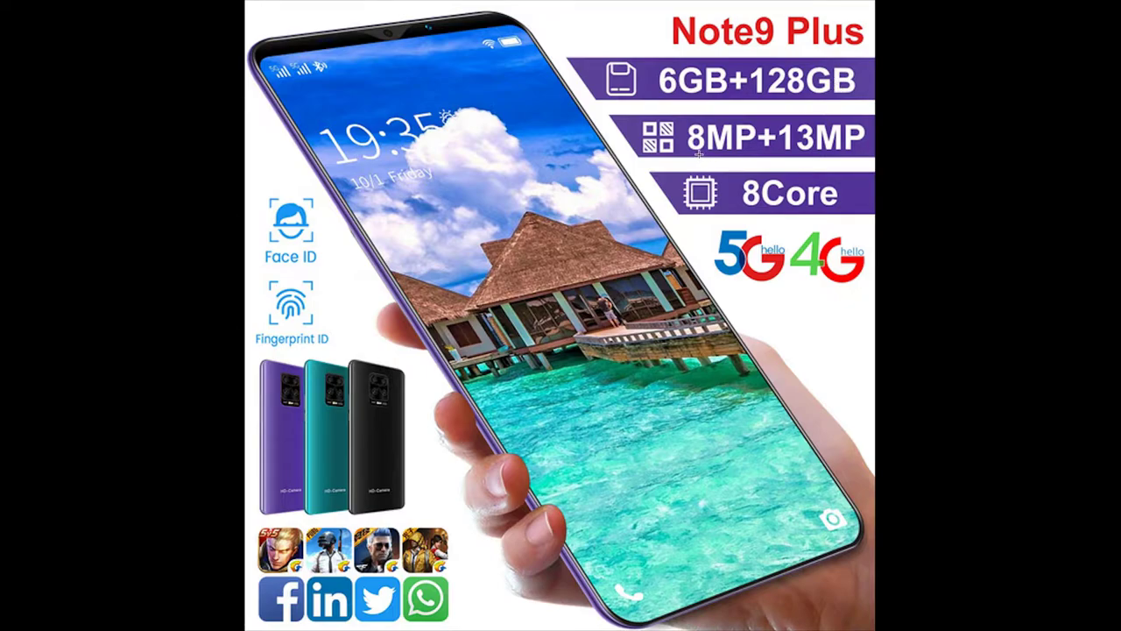
{"action": "mouse_move", "coordinate": [810, 167]}
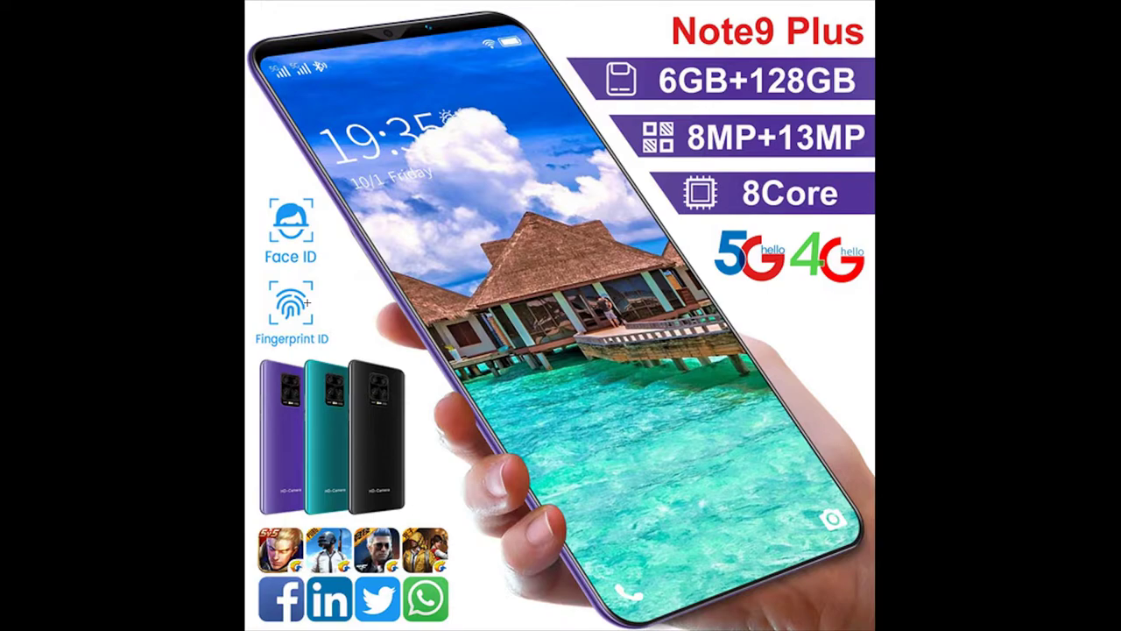
{"action": "mouse_move", "coordinate": [207, 186]}
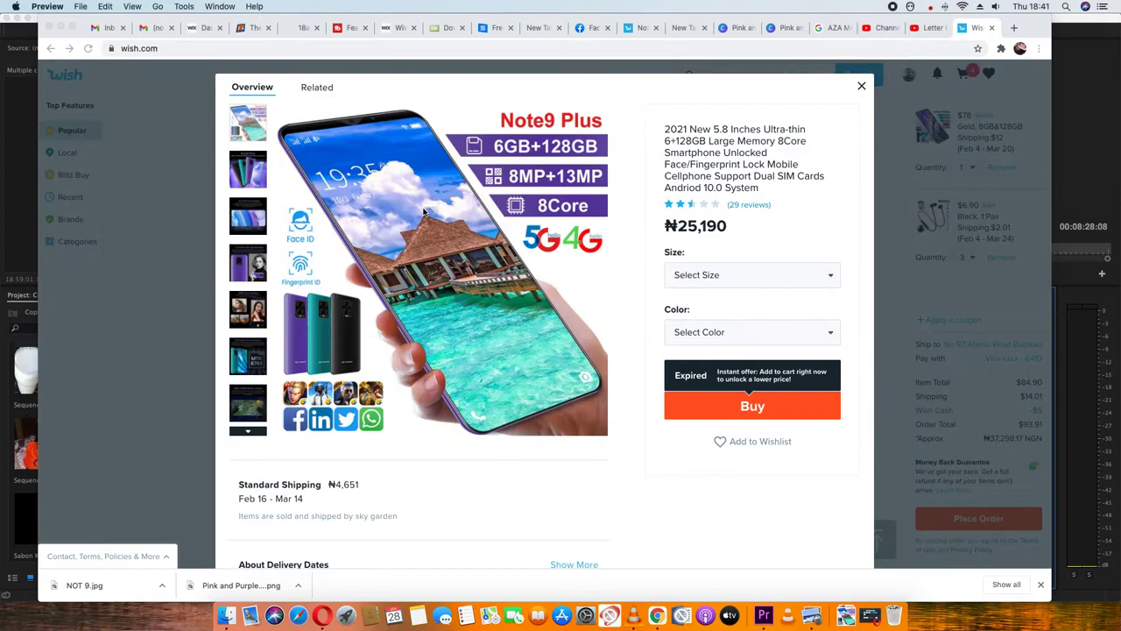
{"action": "mouse_move", "coordinate": [511, 382]}
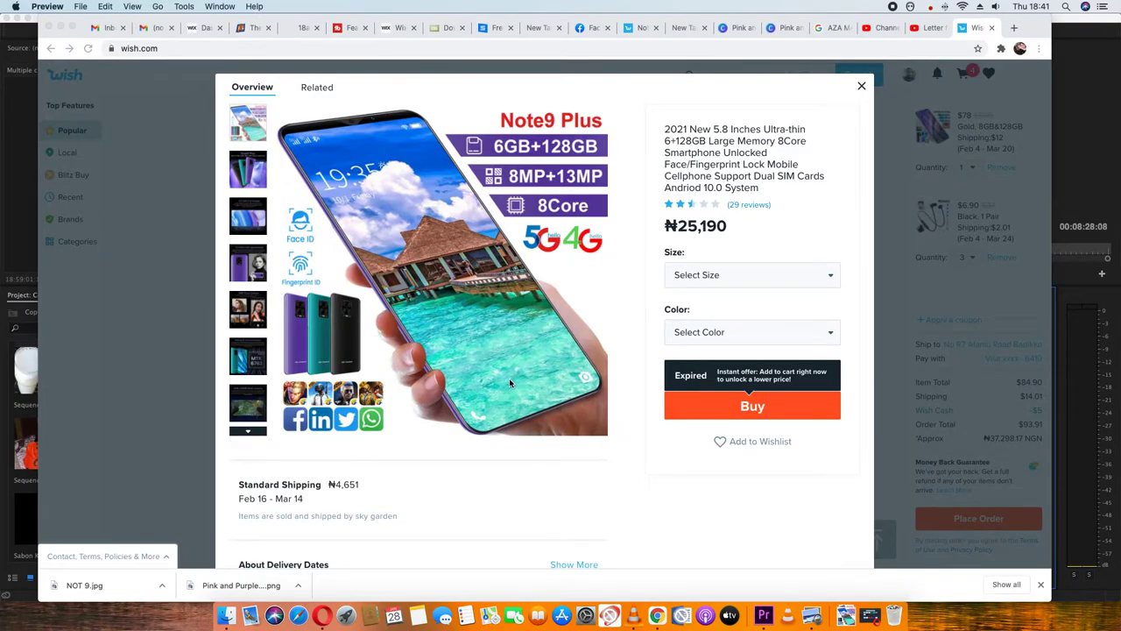
{"action": "mouse_move", "coordinate": [503, 380]}
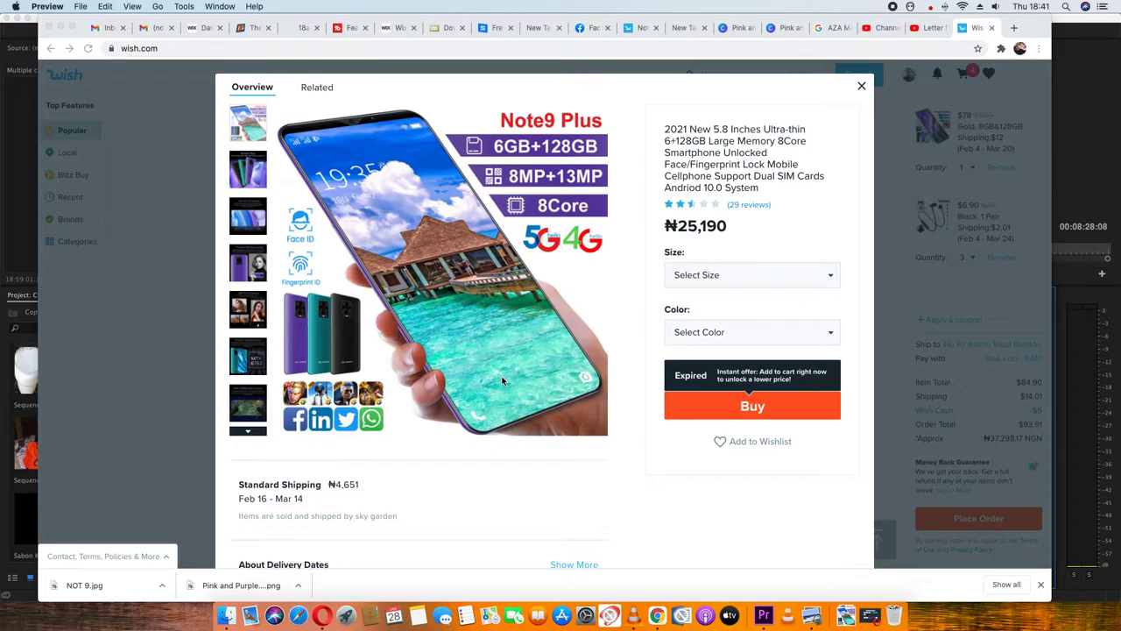
{"action": "mouse_move", "coordinate": [464, 361]}
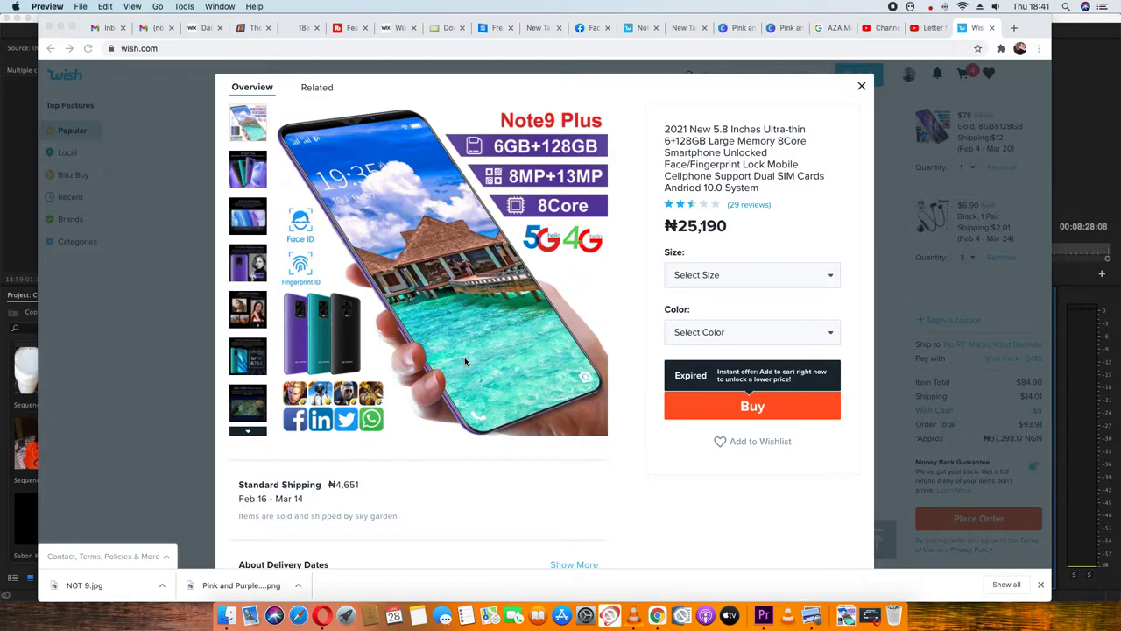
{"action": "mouse_move", "coordinate": [464, 322]}
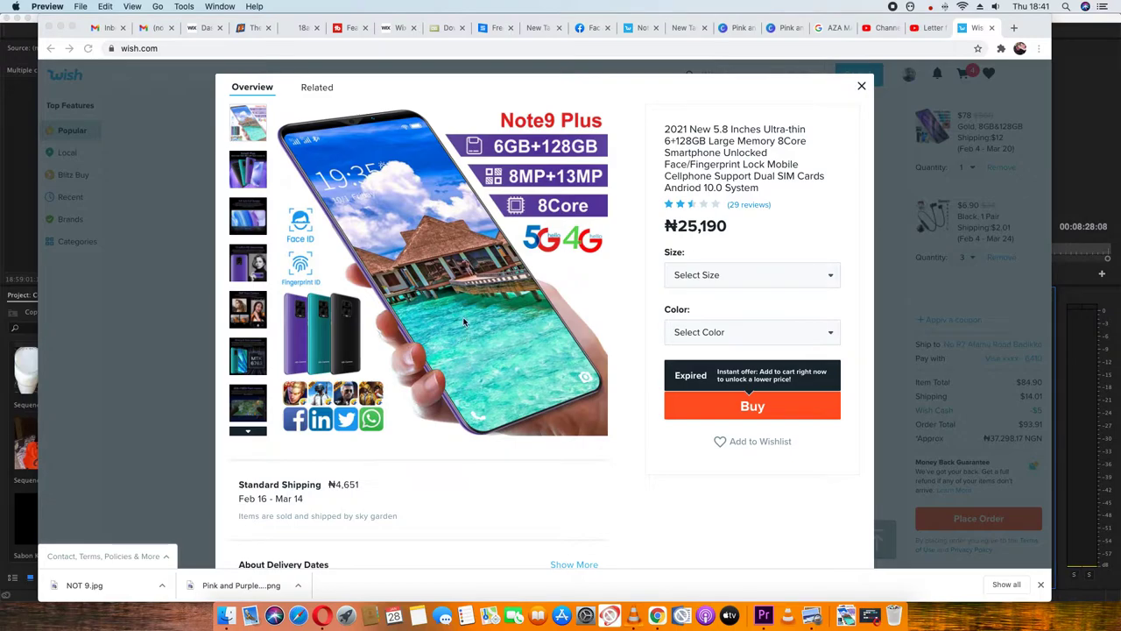
{"action": "mouse_move", "coordinate": [792, 245]}
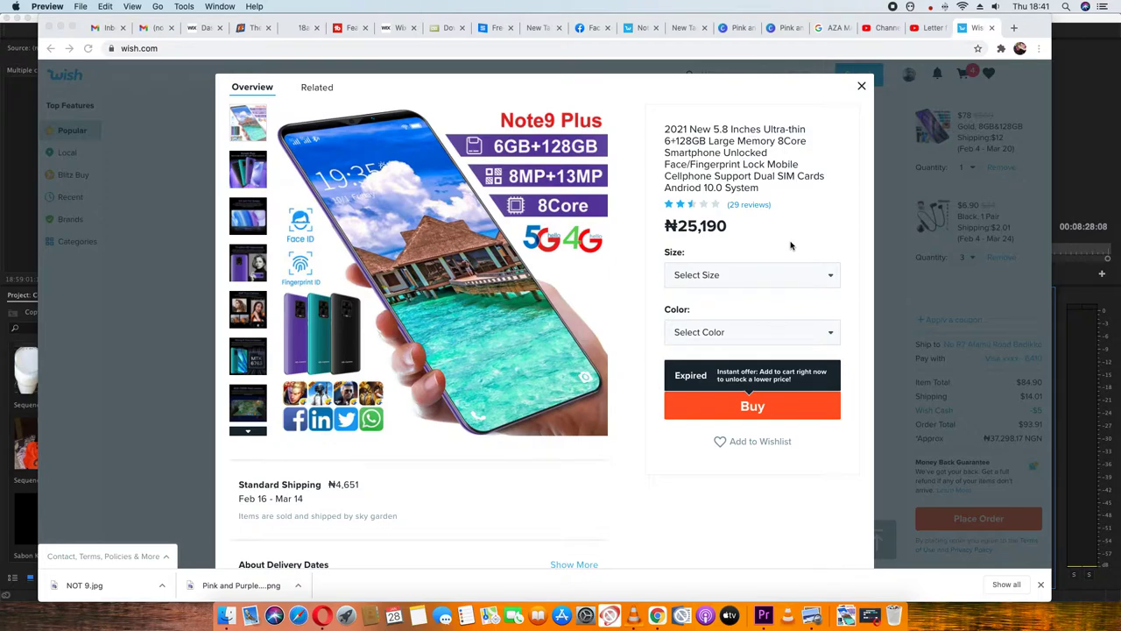
{"action": "mouse_move", "coordinate": [789, 241]}
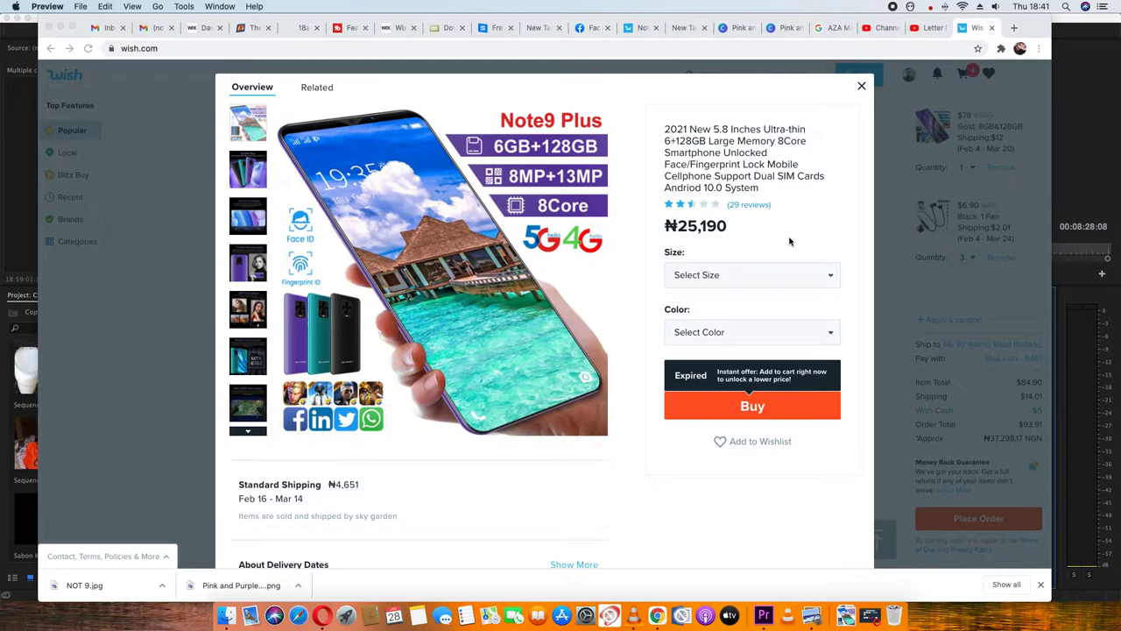
{"action": "mouse_move", "coordinate": [466, 403]}
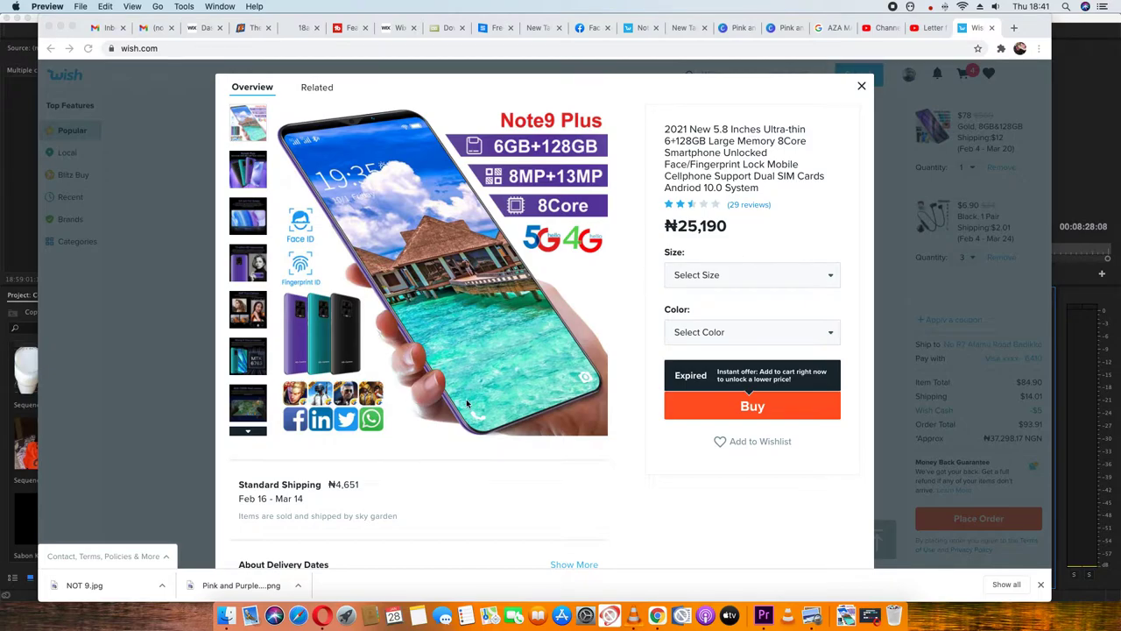
Step: Scroll the listing past Customer Reviews to the description's package contents: smartphone, charger, USB cable, manual, earphone
{"action": "scroll", "scroll_direction": "down", "scroll_amount": 3}
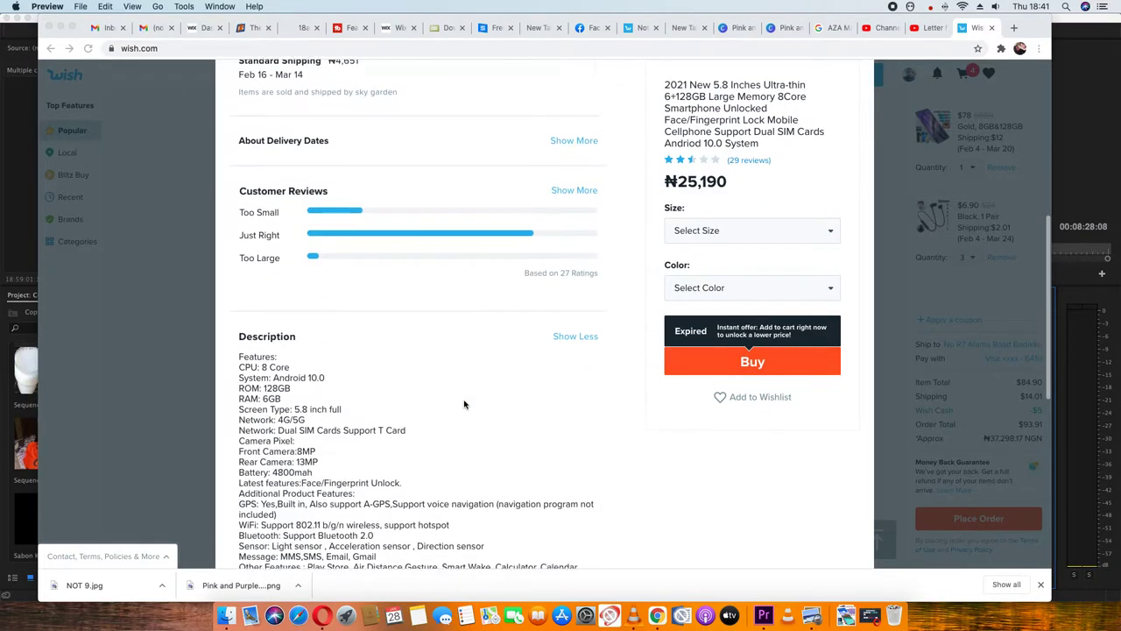
{"action": "scroll", "scroll_direction": "down", "scroll_amount": 3}
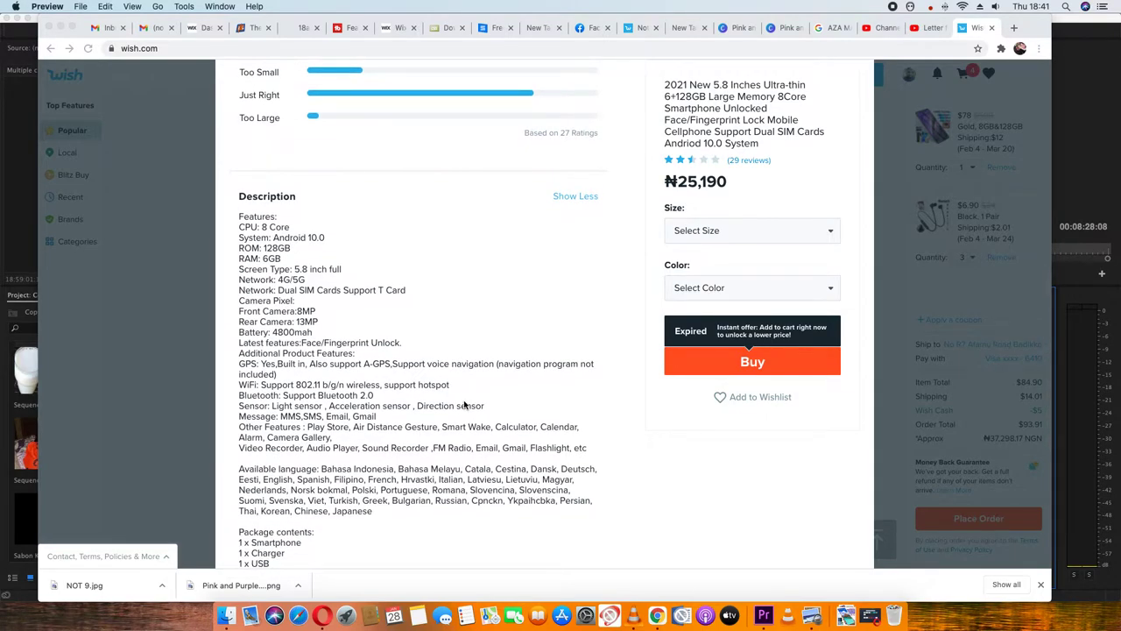
{"action": "scroll", "scroll_direction": "down", "scroll_amount": 3}
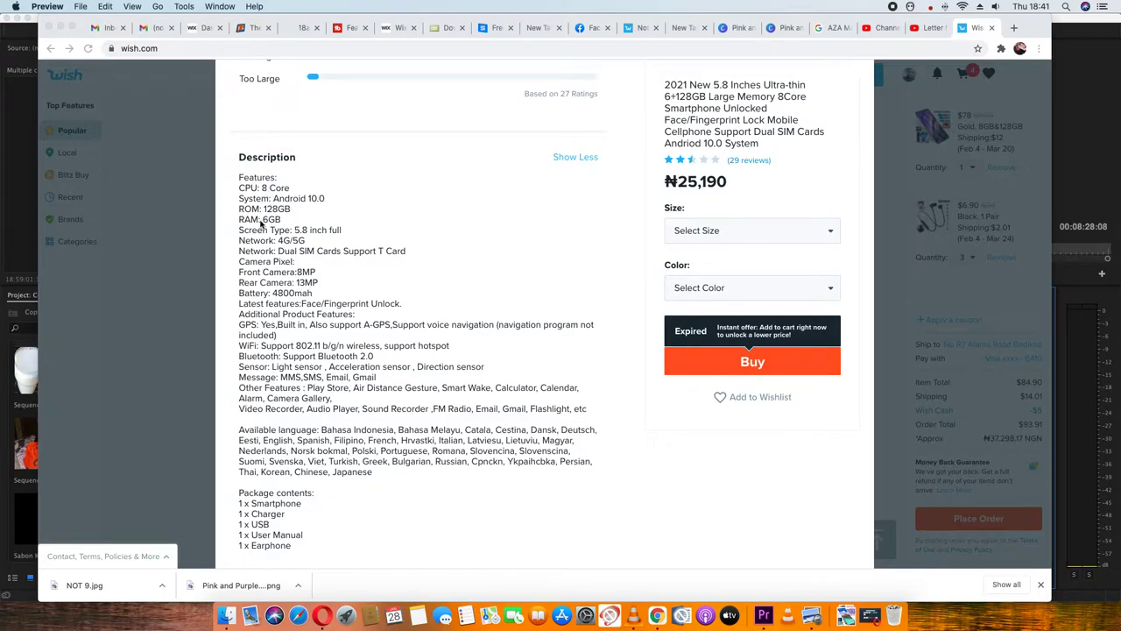
{"action": "mouse_move", "coordinate": [266, 221]}
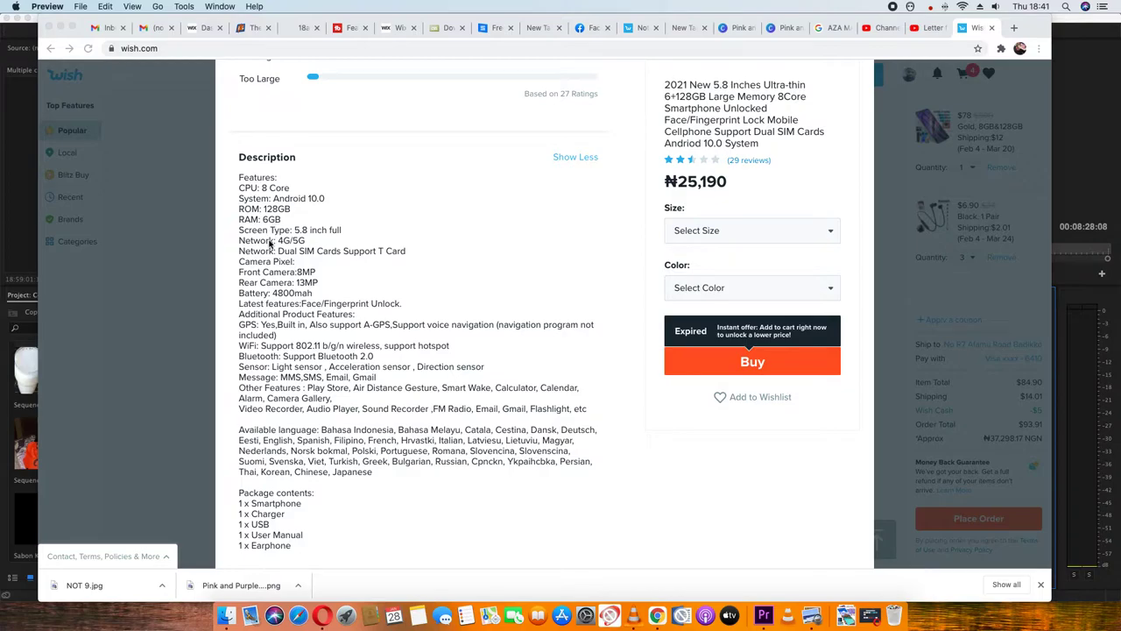
{"action": "scroll", "scroll_direction": "down", "scroll_amount": 3}
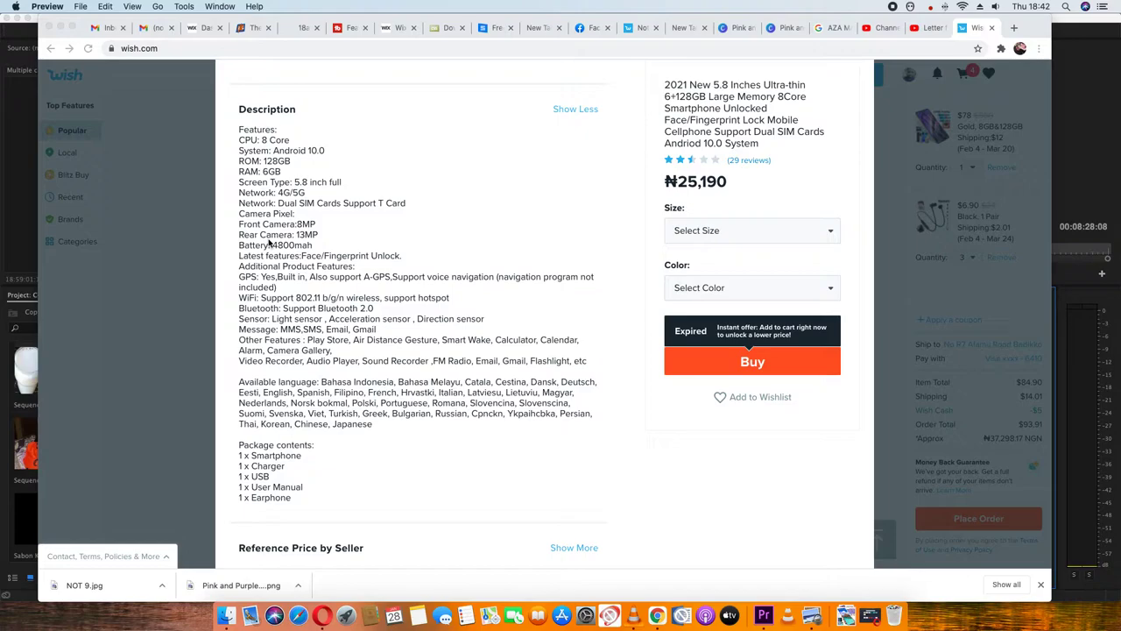
{"action": "mouse_move", "coordinate": [330, 209]}
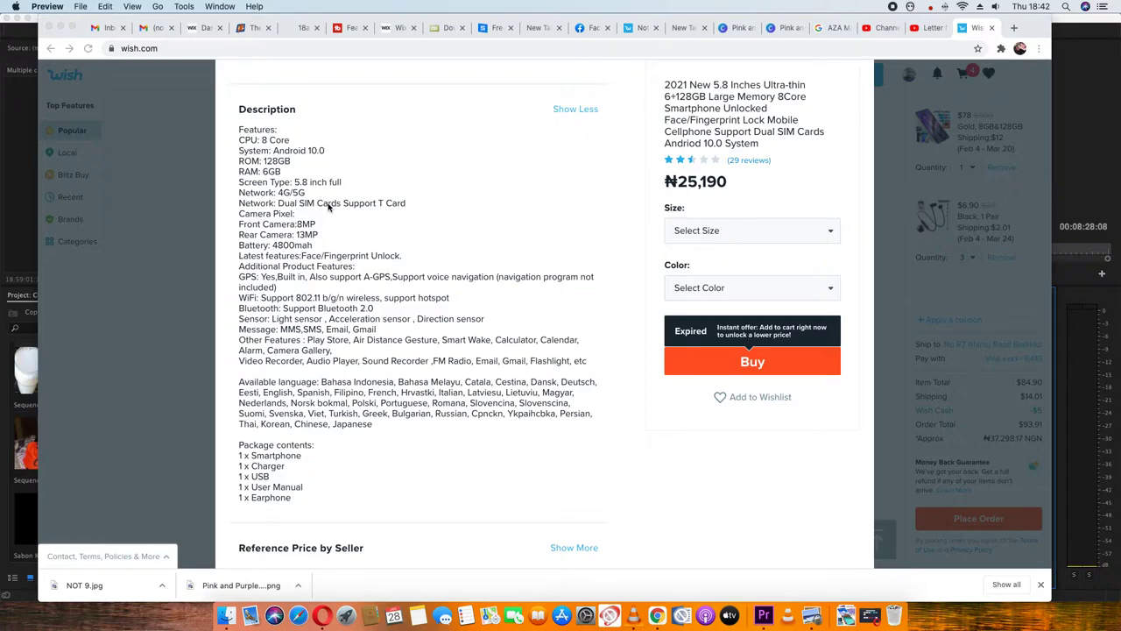
{"action": "mouse_move", "coordinate": [366, 206]}
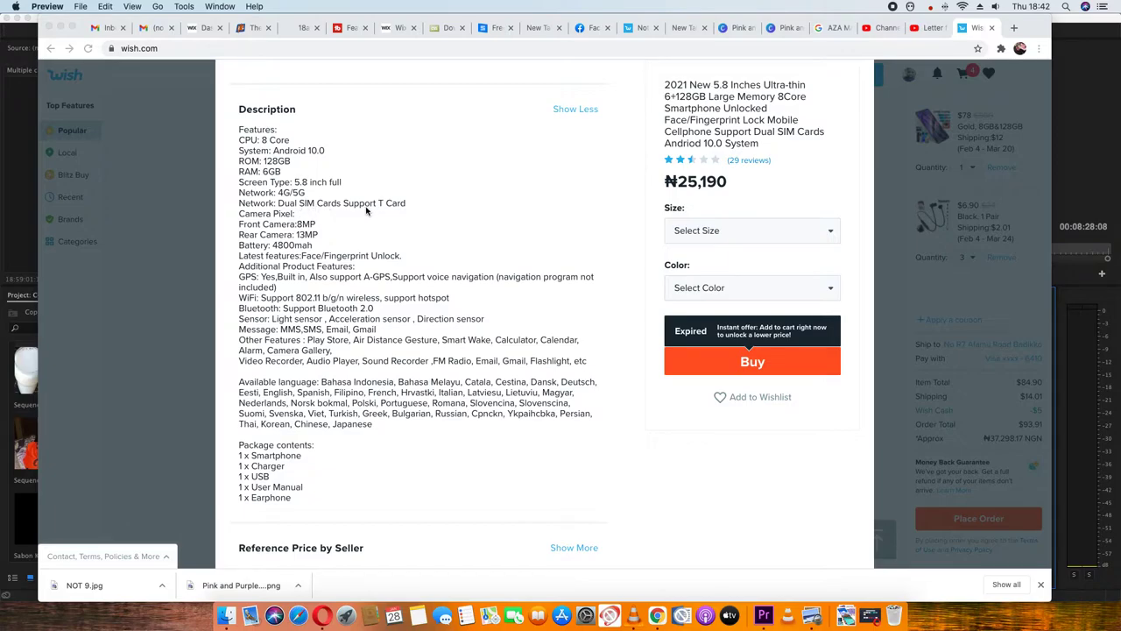
{"action": "scroll", "scroll_direction": "down", "scroll_amount": 3}
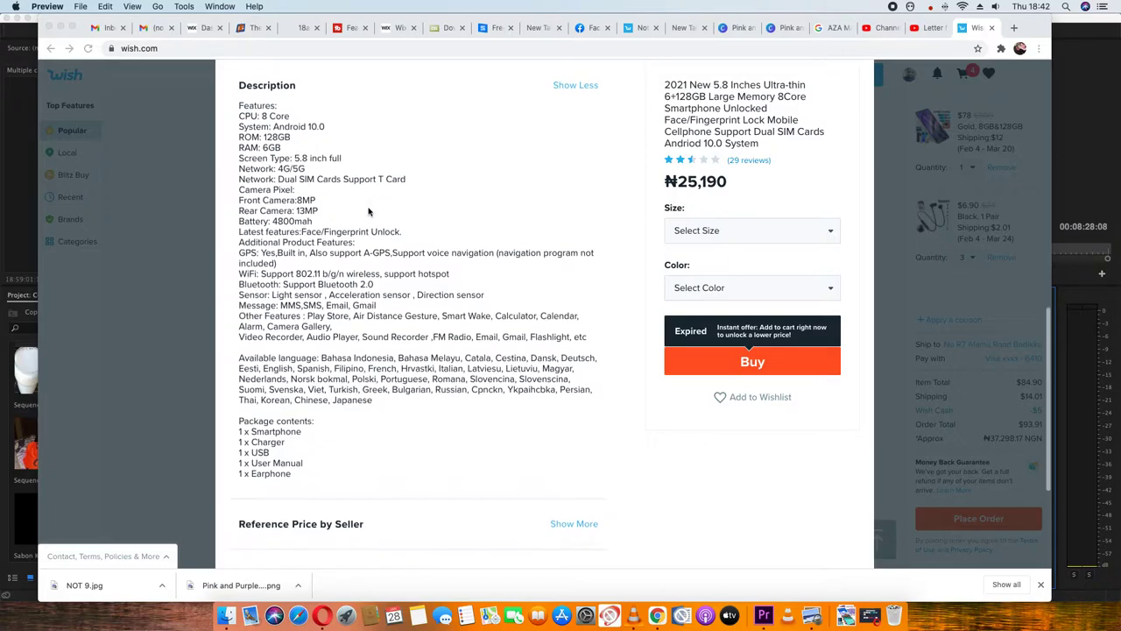
{"action": "scroll", "scroll_direction": "down", "scroll_amount": 3}
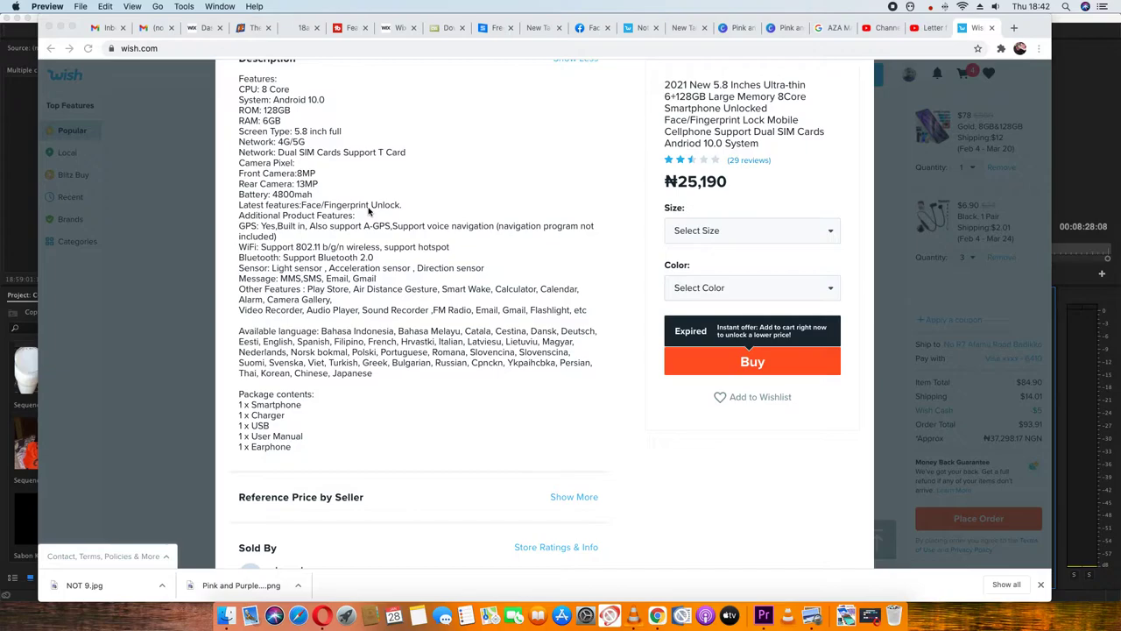
{"action": "mouse_move", "coordinate": [368, 212]}
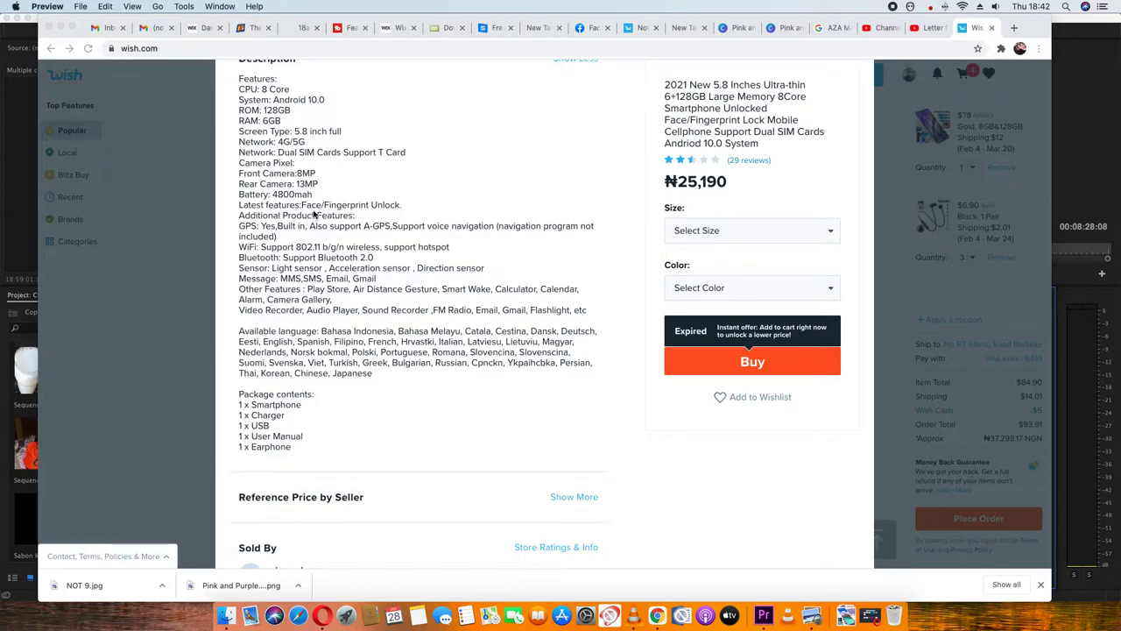
{"action": "mouse_move", "coordinate": [304, 212]}
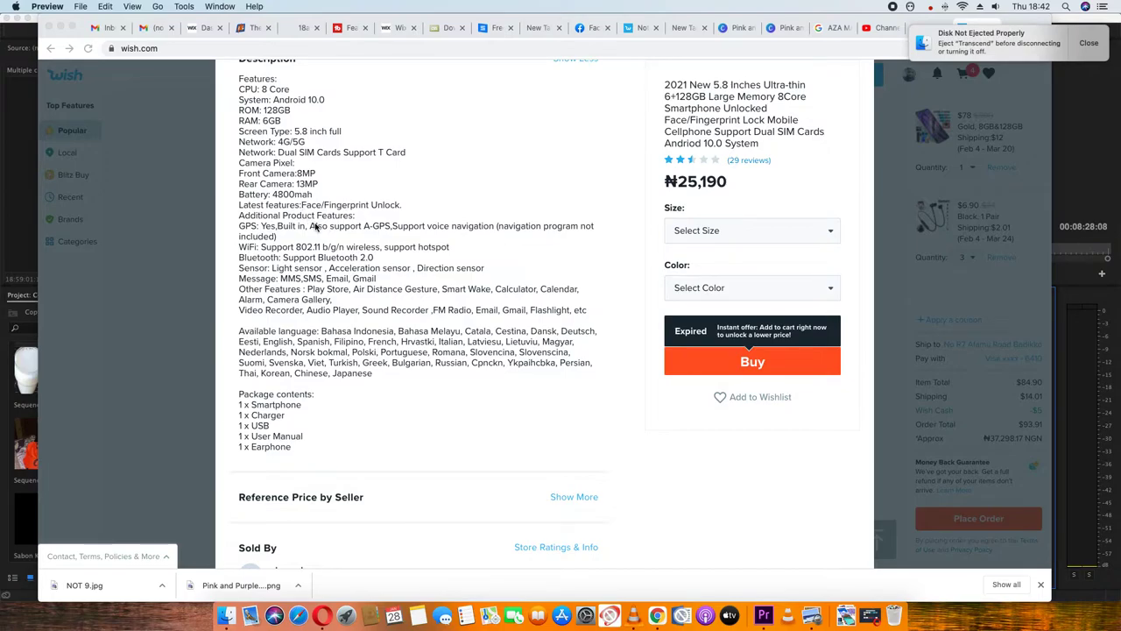
Step: Scroll through the specifications to seller sky garden's 4.1-star rating and 30-day return policy
{"action": "scroll", "scroll_direction": "down", "scroll_amount": 3}
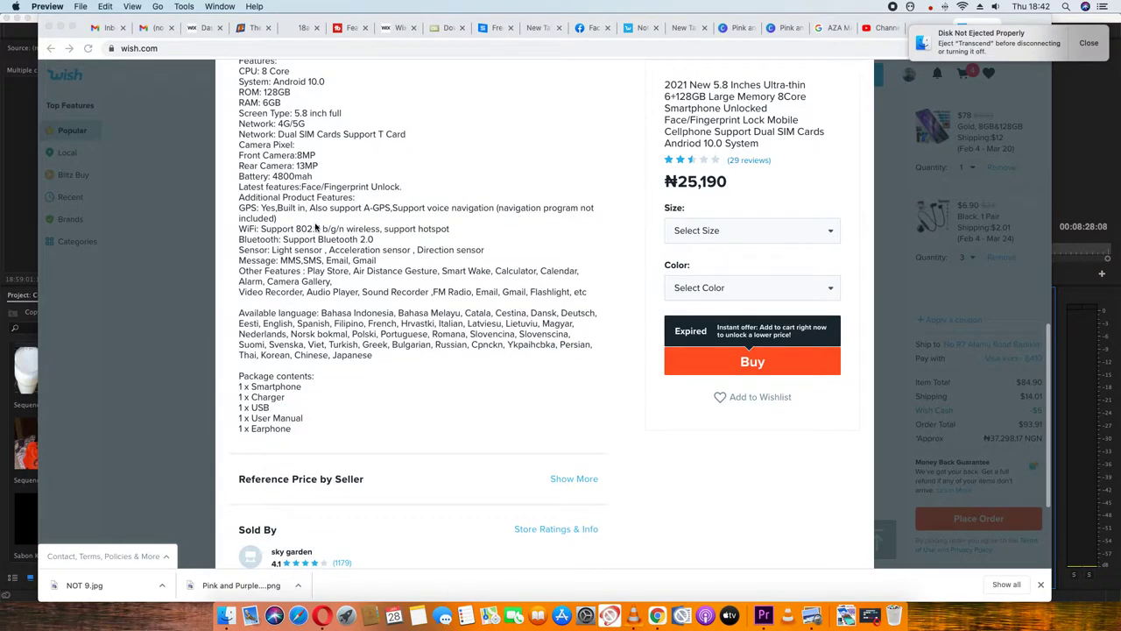
{"action": "scroll", "scroll_direction": "down", "scroll_amount": 3}
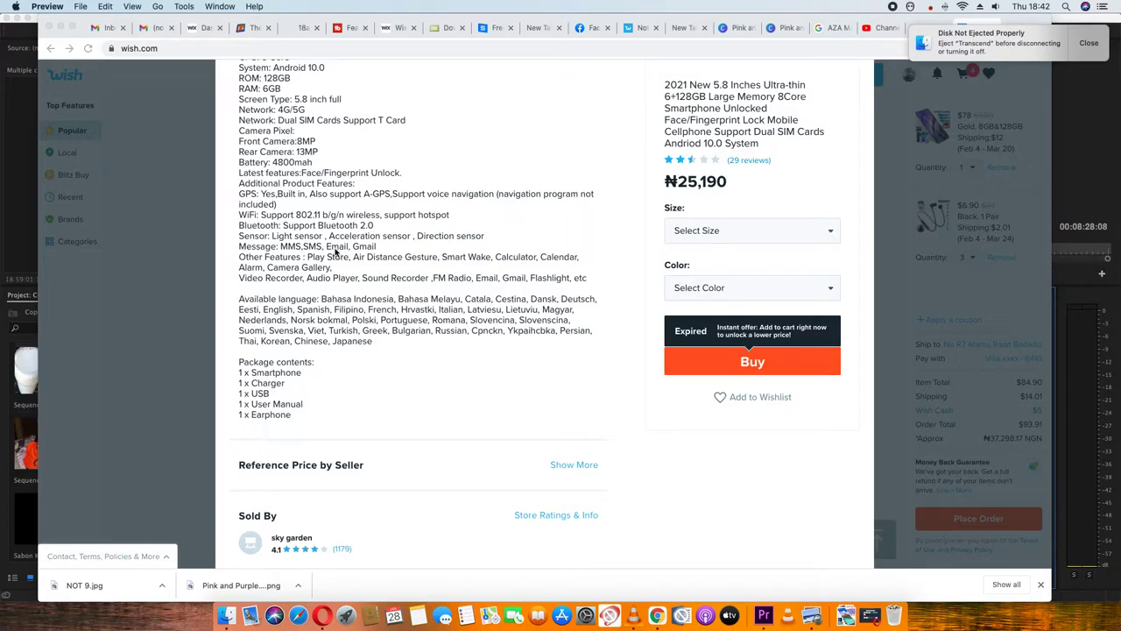
{"action": "scroll", "scroll_direction": "down", "scroll_amount": 3}
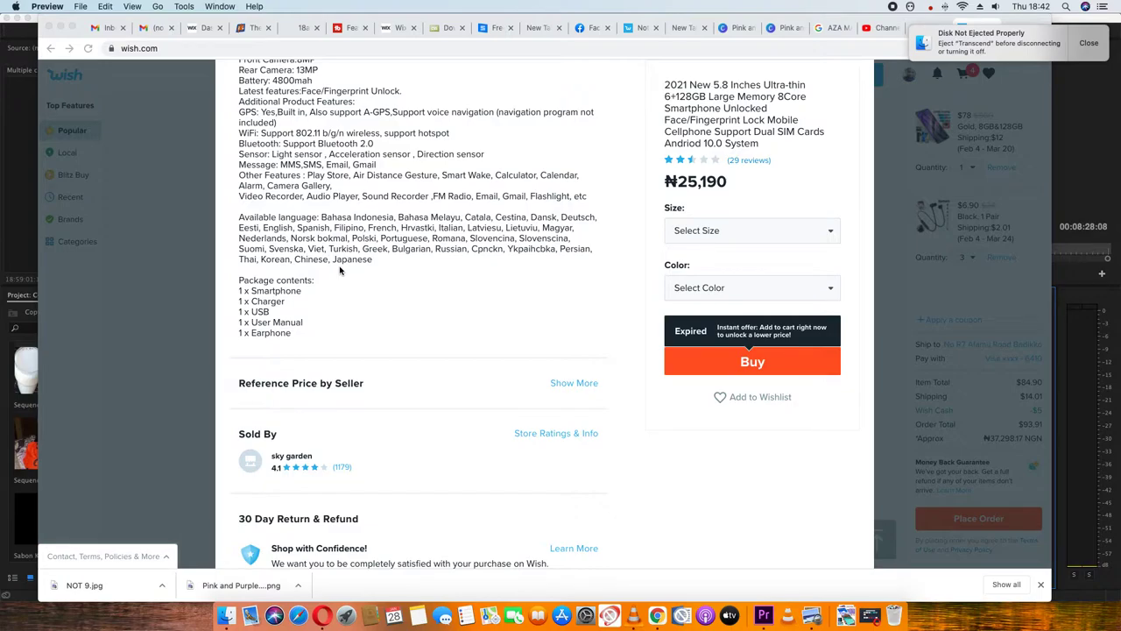
{"action": "mouse_move", "coordinate": [365, 224]}
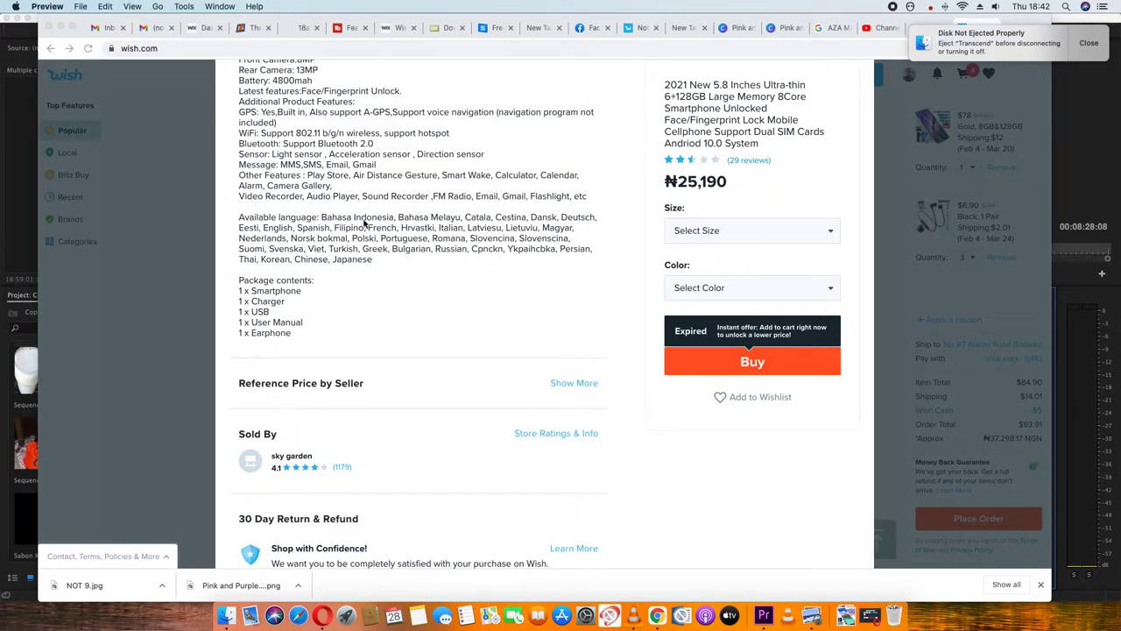
{"action": "mouse_move", "coordinate": [406, 230]}
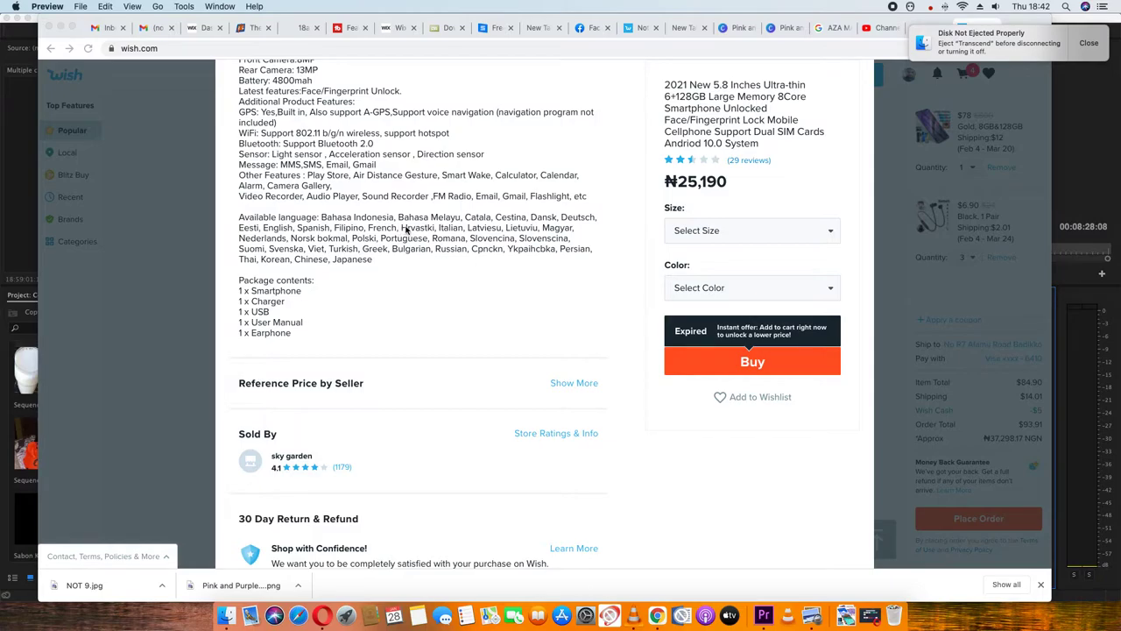
{"action": "scroll", "scroll_direction": "down", "scroll_amount": 3}
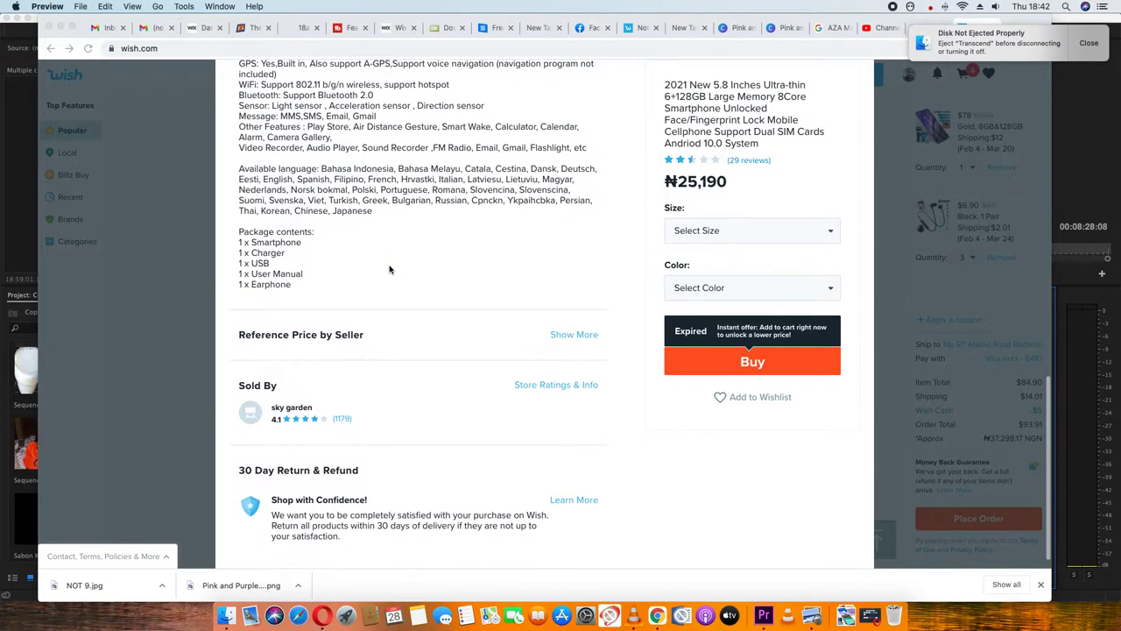
{"action": "scroll", "scroll_direction": "down", "scroll_amount": 3}
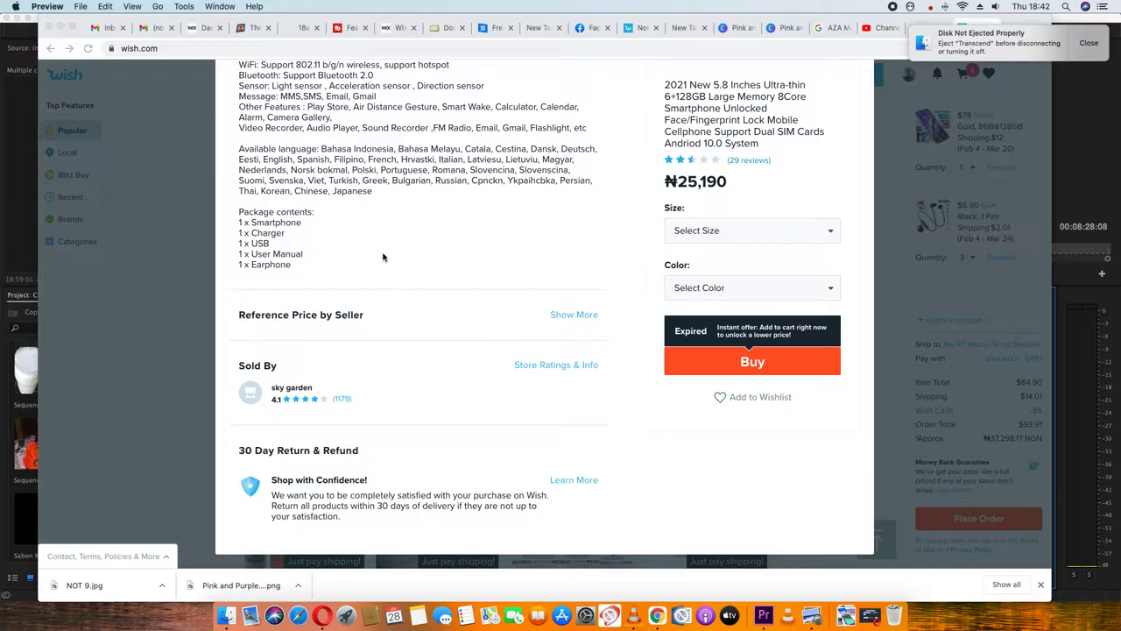
{"action": "mouse_move", "coordinate": [311, 243]}
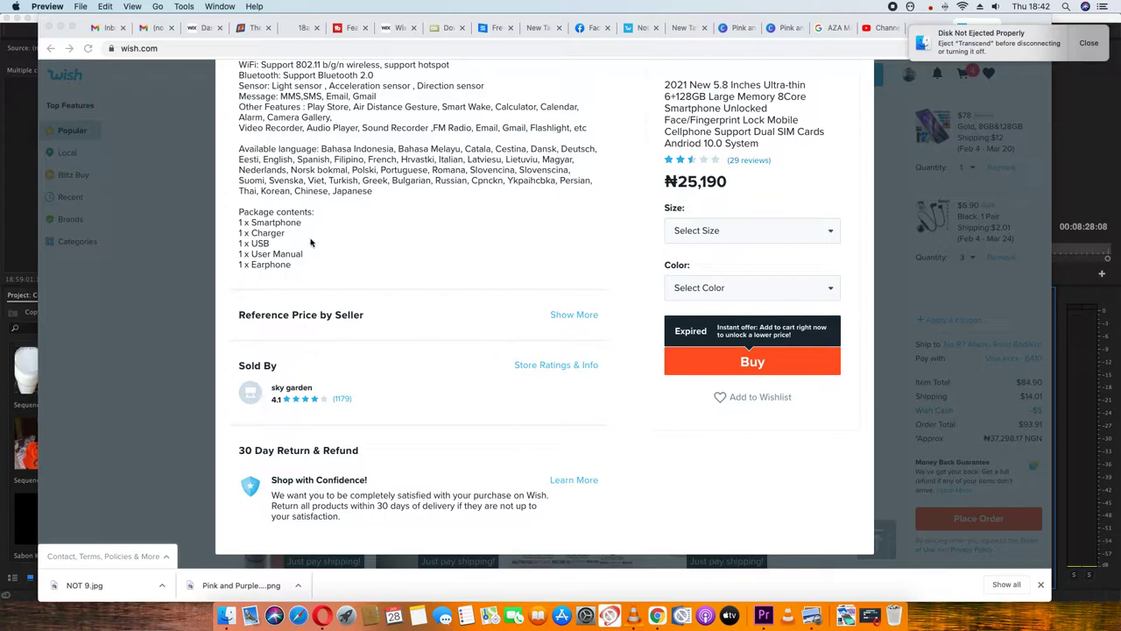
{"action": "mouse_move", "coordinate": [277, 254]}
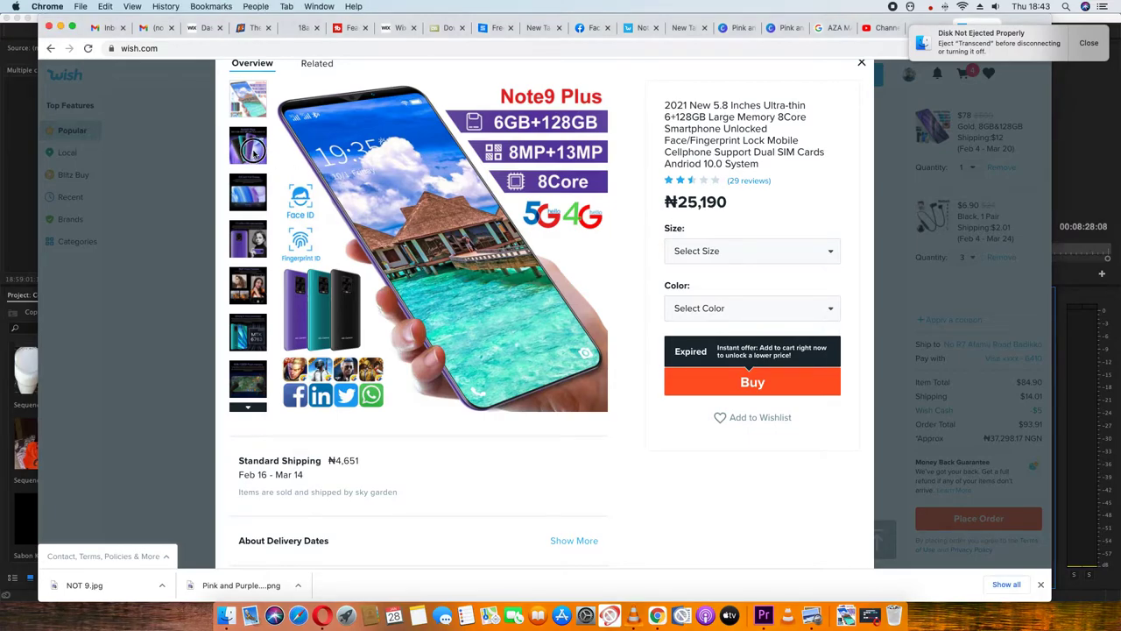
Step: View the gallery images: three-phone lineup, 5.8 inch screen, rear cameras, 8 core processor, face recognition
{"action": "left_click", "coordinate": [248, 151]}
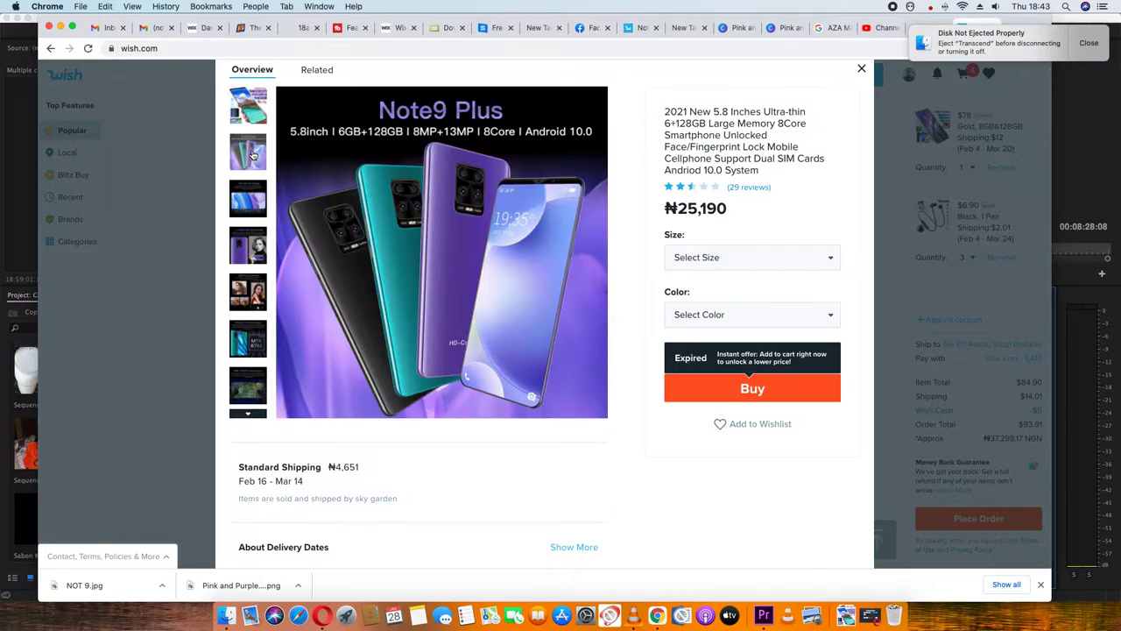
{"action": "mouse_move", "coordinate": [357, 187]}
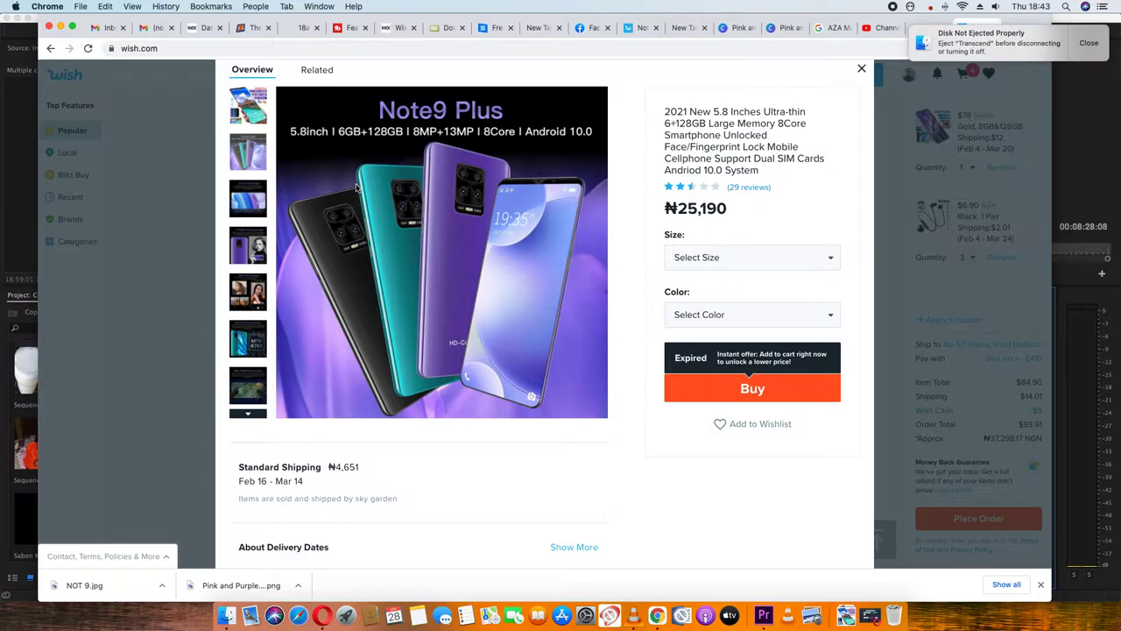
{"action": "left_click", "coordinate": [249, 200]}
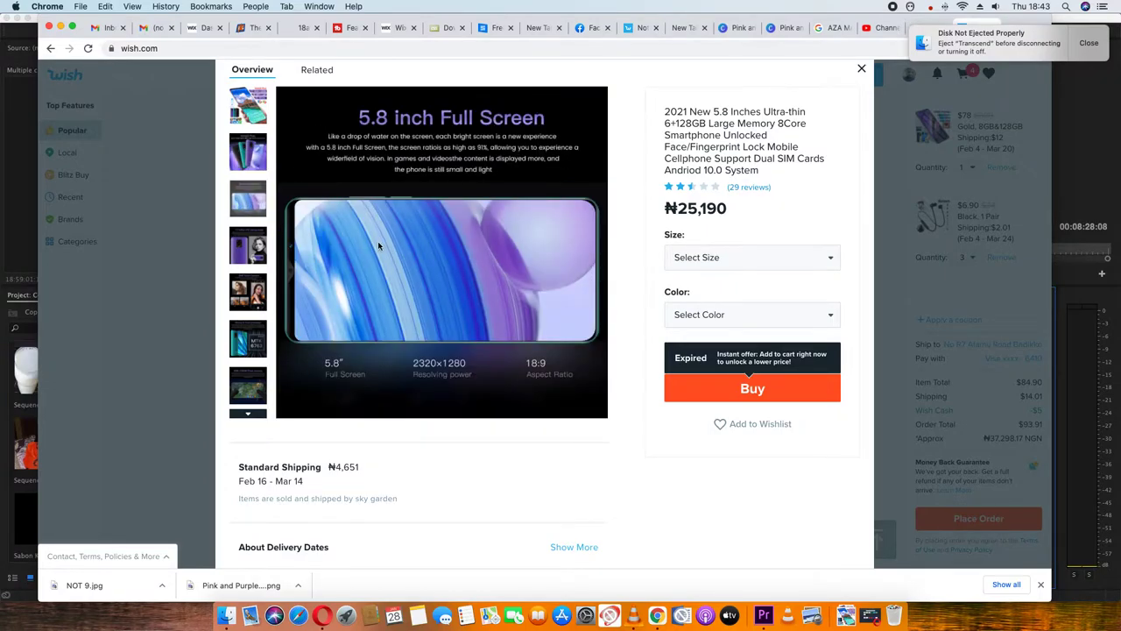
{"action": "left_click", "coordinate": [248, 245]}
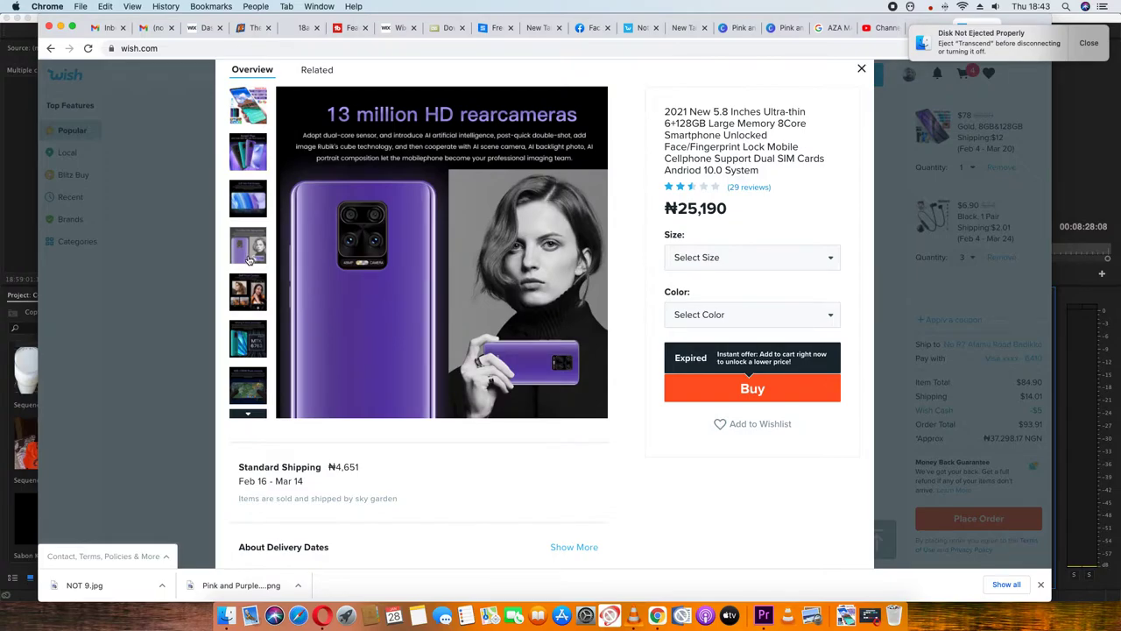
{"action": "left_click", "coordinate": [249, 291]}
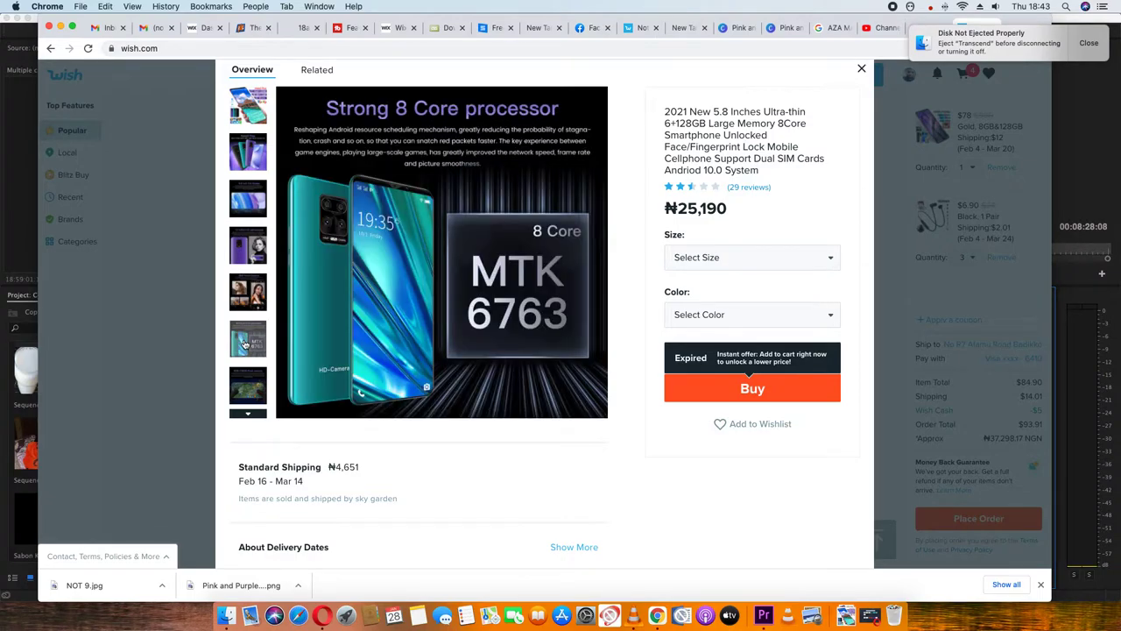
{"action": "mouse_move", "coordinate": [245, 347]}
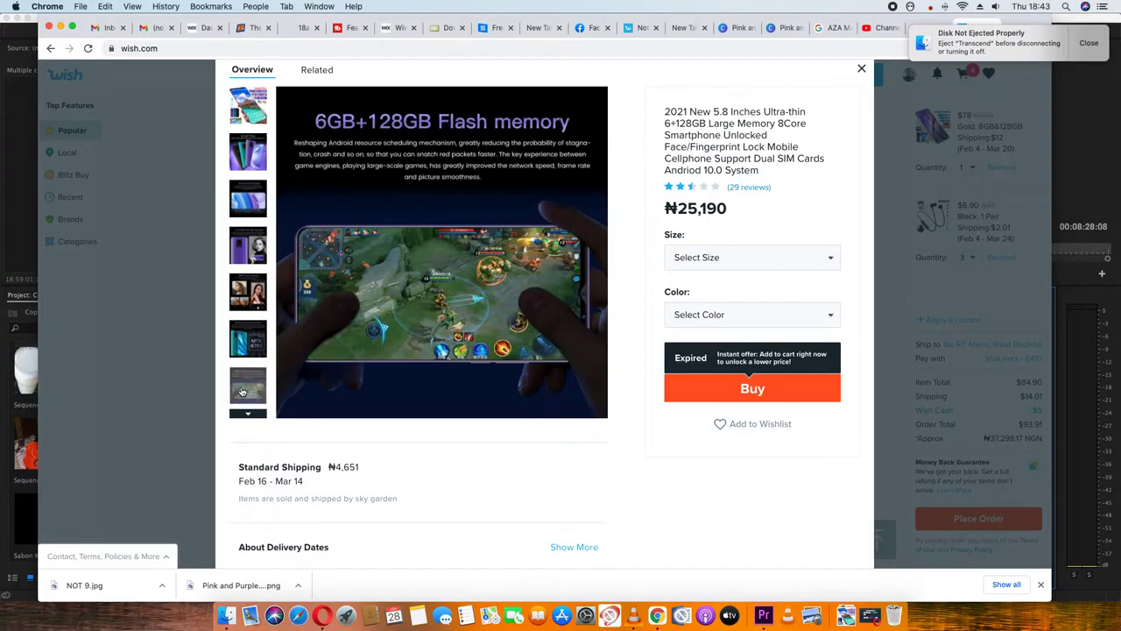
{"action": "left_click", "coordinate": [249, 414]}
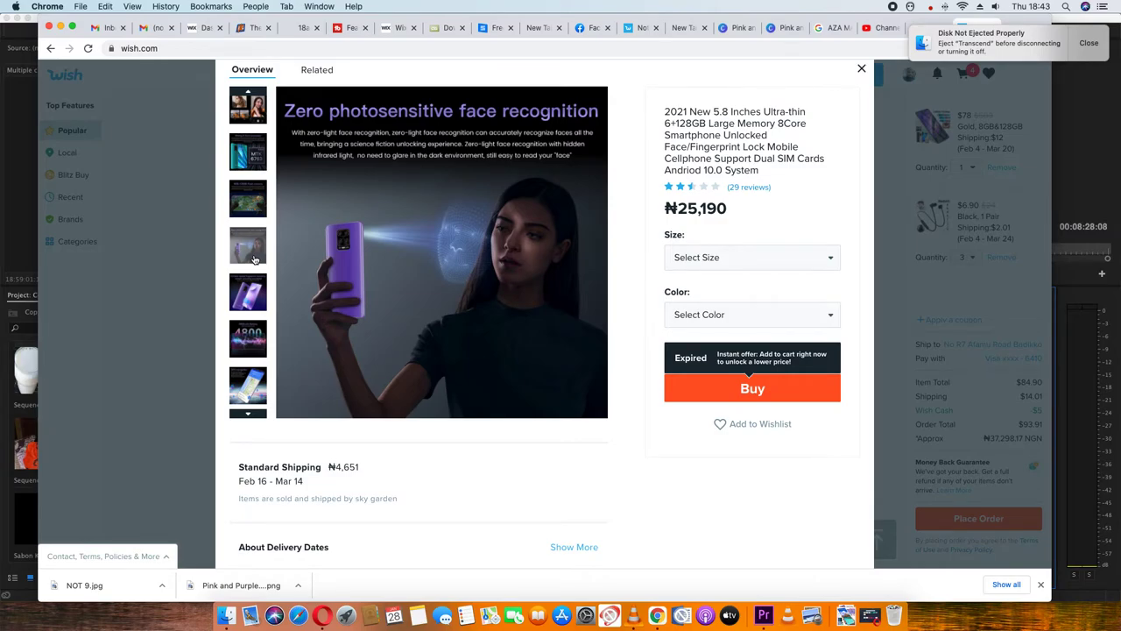
Step: View the fingerprint unlocking, 4800mAh battery and dual SIM images, ending on the colour lineup
{"action": "left_click", "coordinate": [249, 340]}
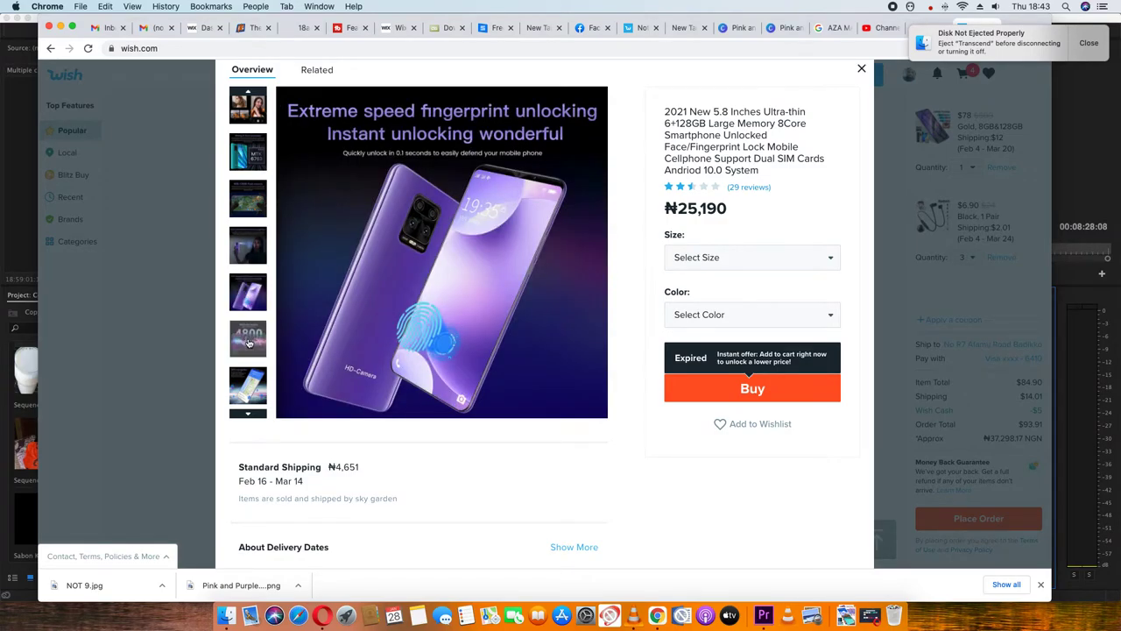
{"action": "left_click", "coordinate": [248, 336]}
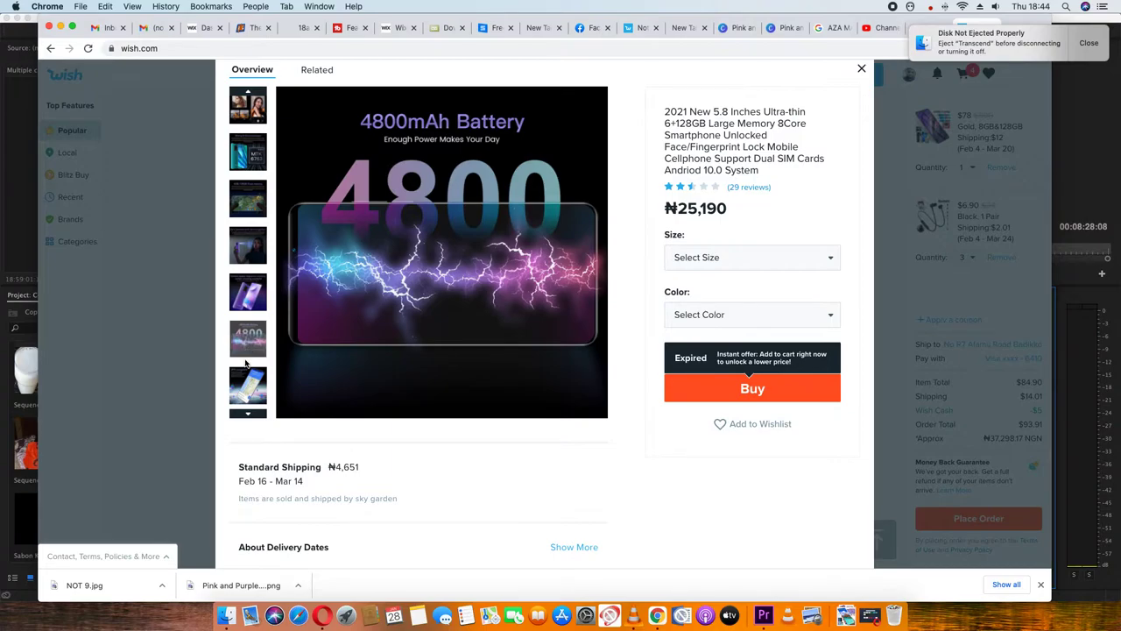
{"action": "left_click", "coordinate": [249, 386]}
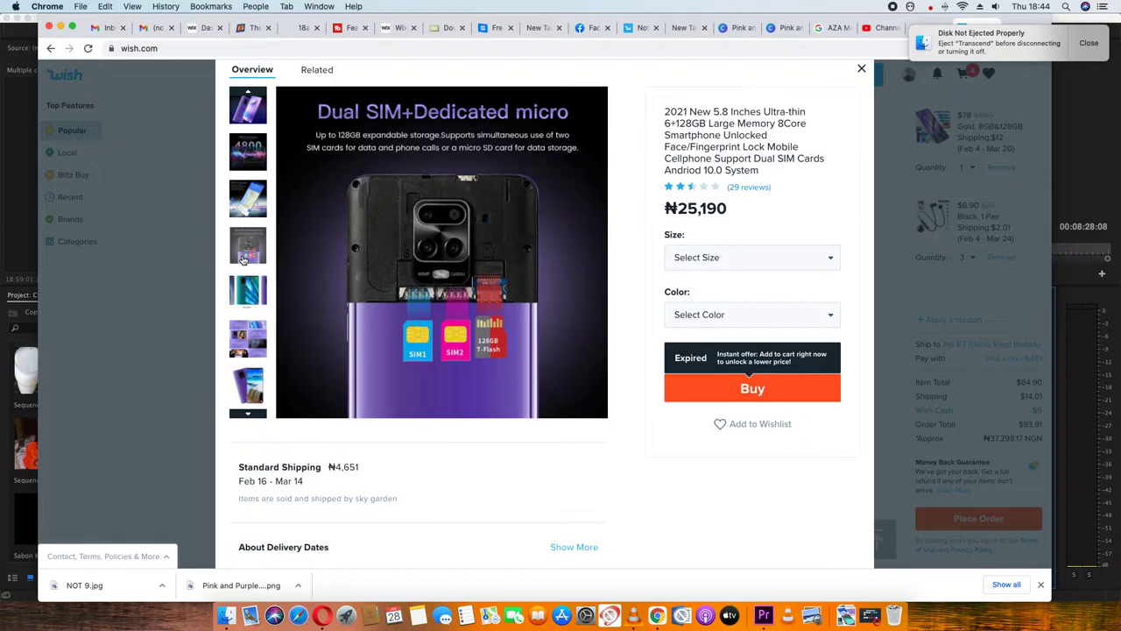
{"action": "left_click", "coordinate": [249, 289]}
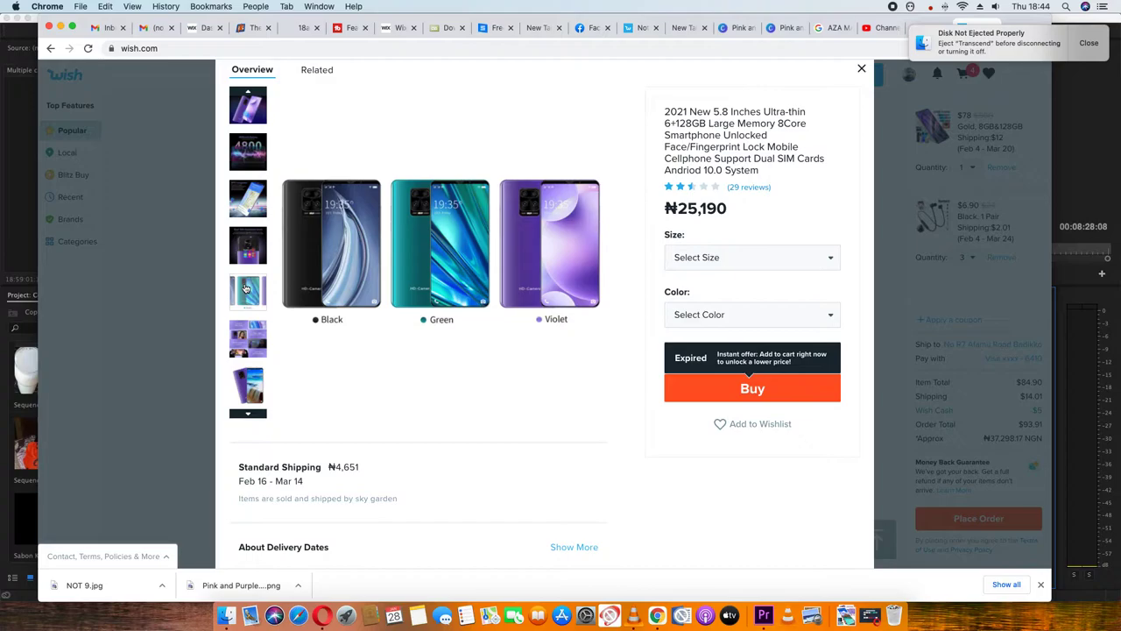
{"action": "mouse_move", "coordinate": [459, 301]}
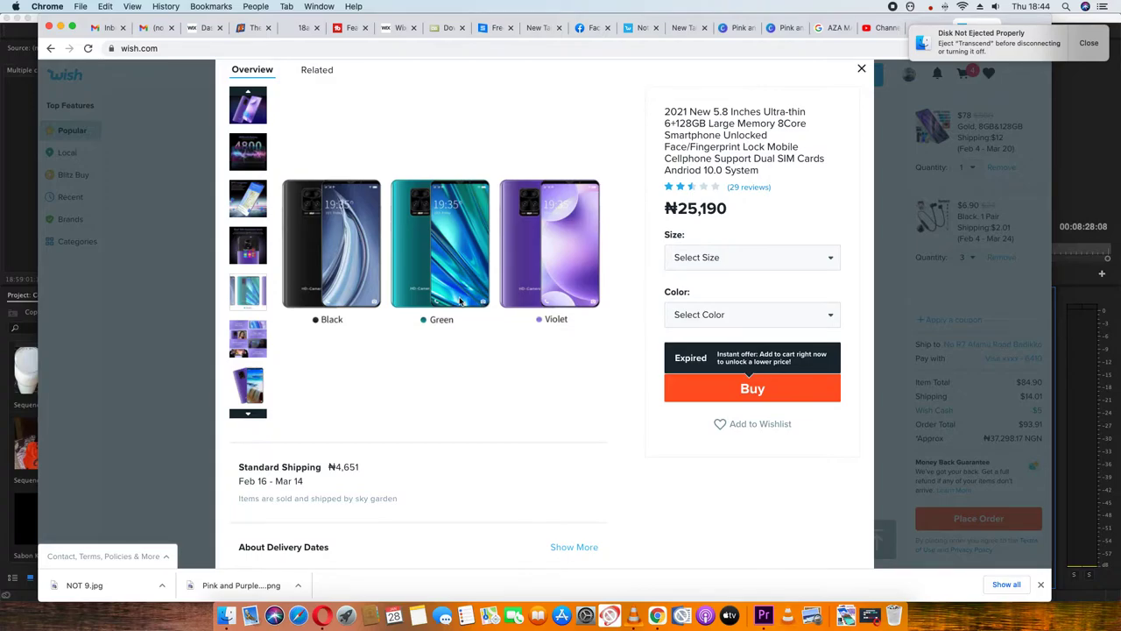
{"action": "mouse_move", "coordinate": [740, 270]}
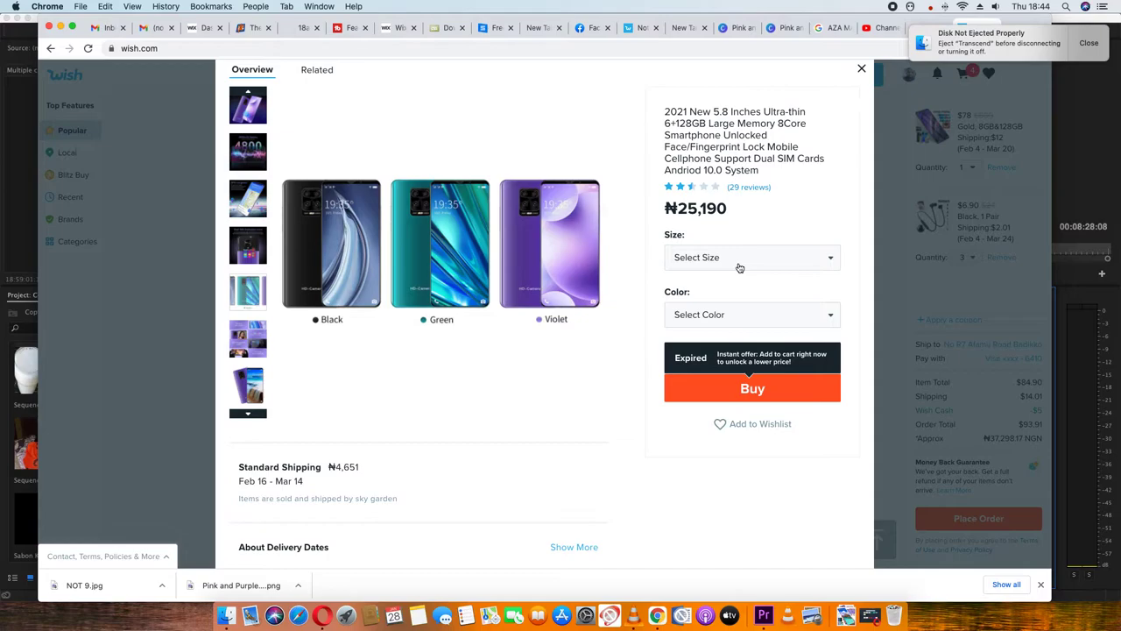
Step: Choose US Plug size, try Purple, then settle on Green at ₦31,003 with 10 left
{"action": "left_click", "coordinate": [752, 256]}
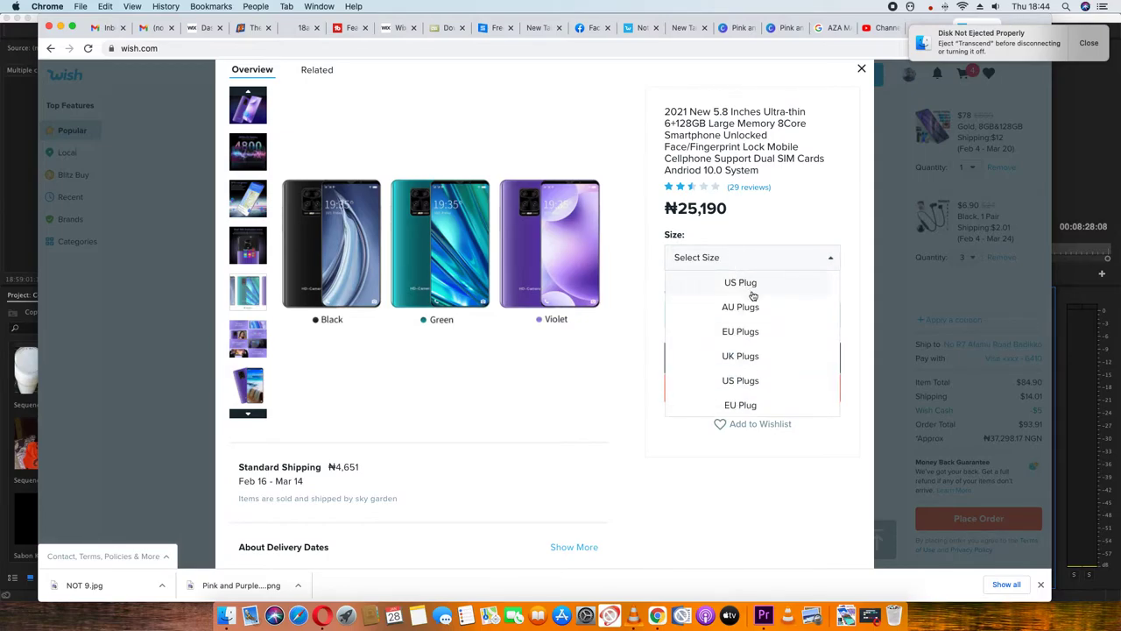
{"action": "left_click", "coordinate": [739, 282]}
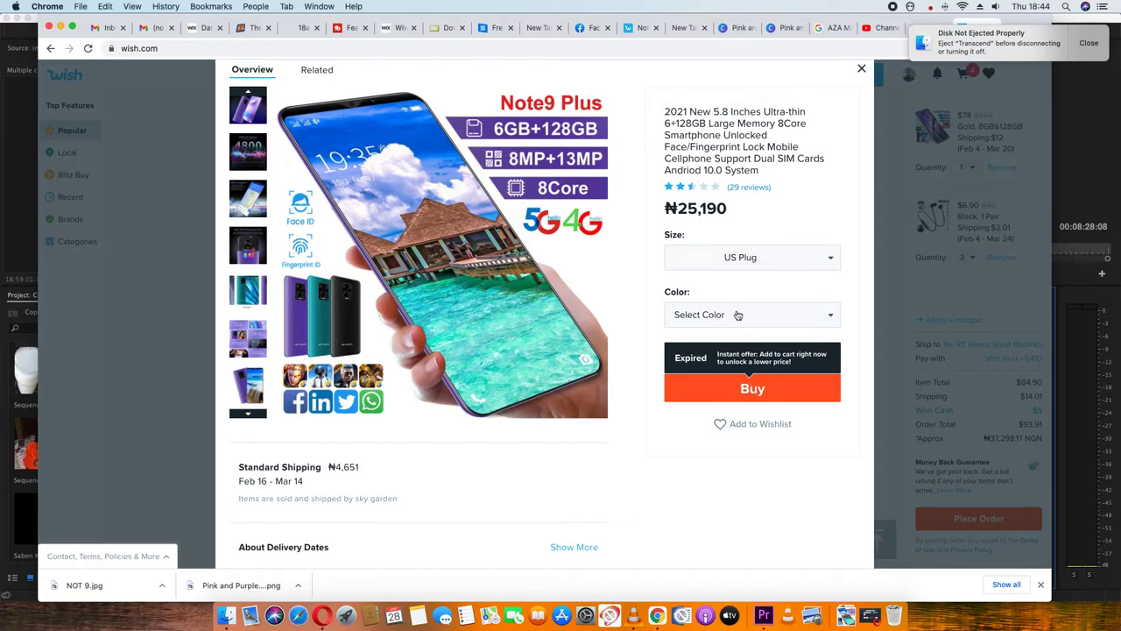
{"action": "mouse_move", "coordinate": [750, 322]}
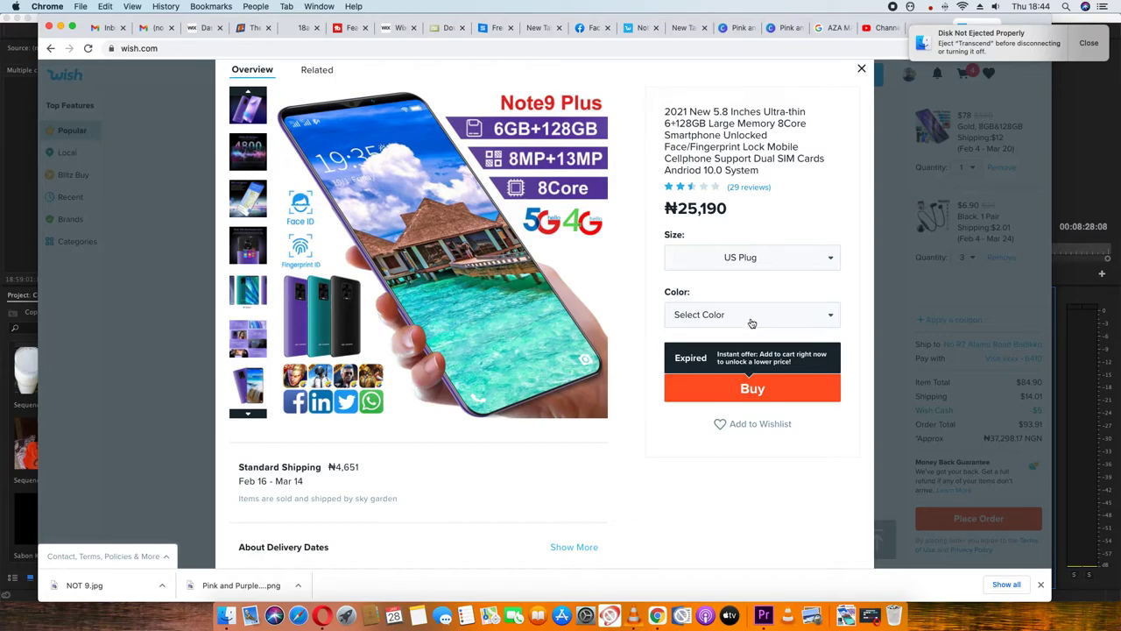
{"action": "left_click", "coordinate": [750, 315]}
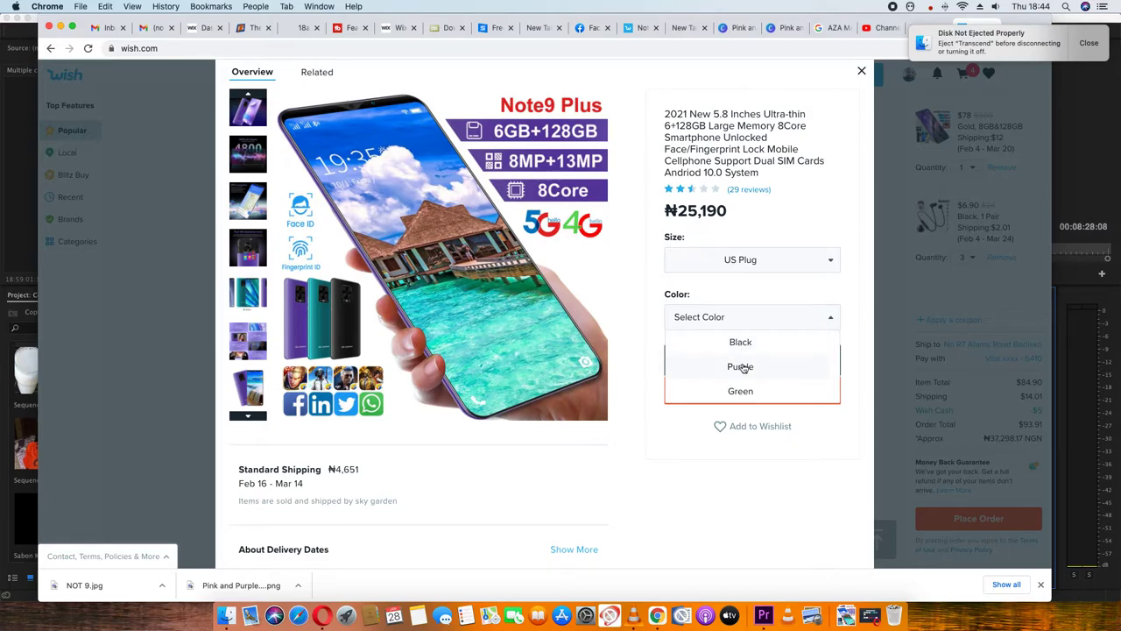
{"action": "left_click", "coordinate": [739, 366]}
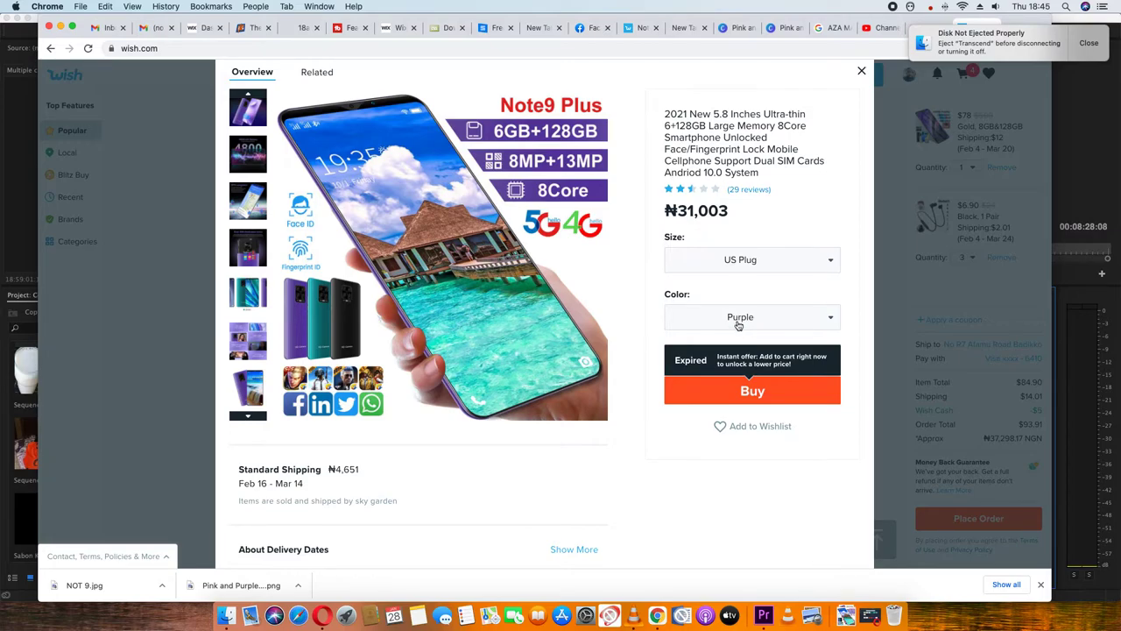
{"action": "left_click", "coordinate": [750, 317]}
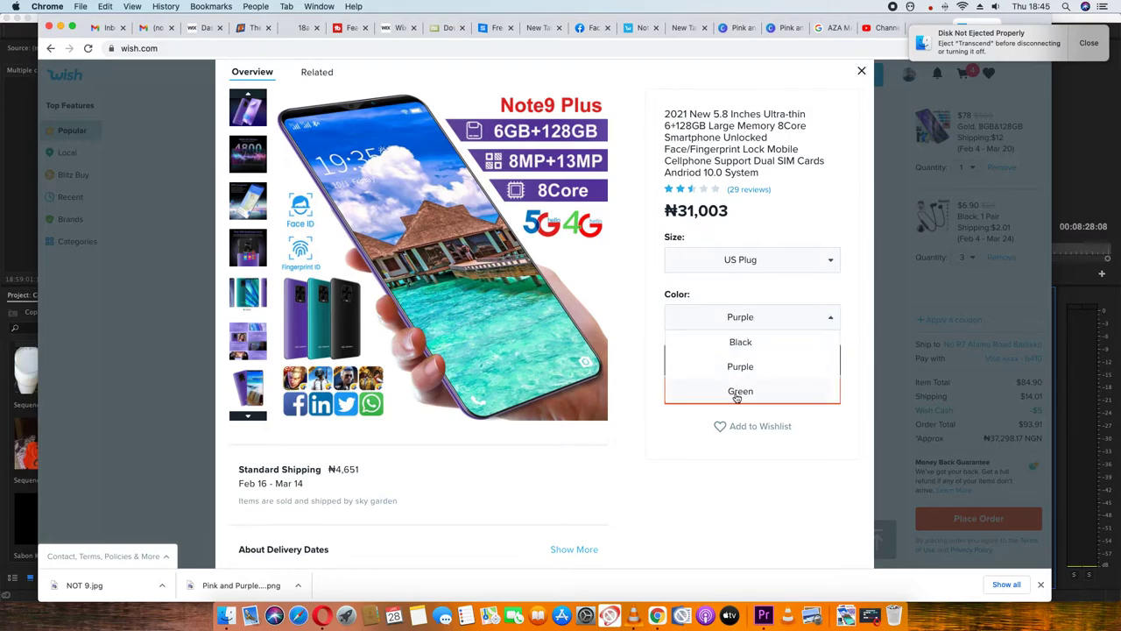
{"action": "left_click", "coordinate": [740, 390]}
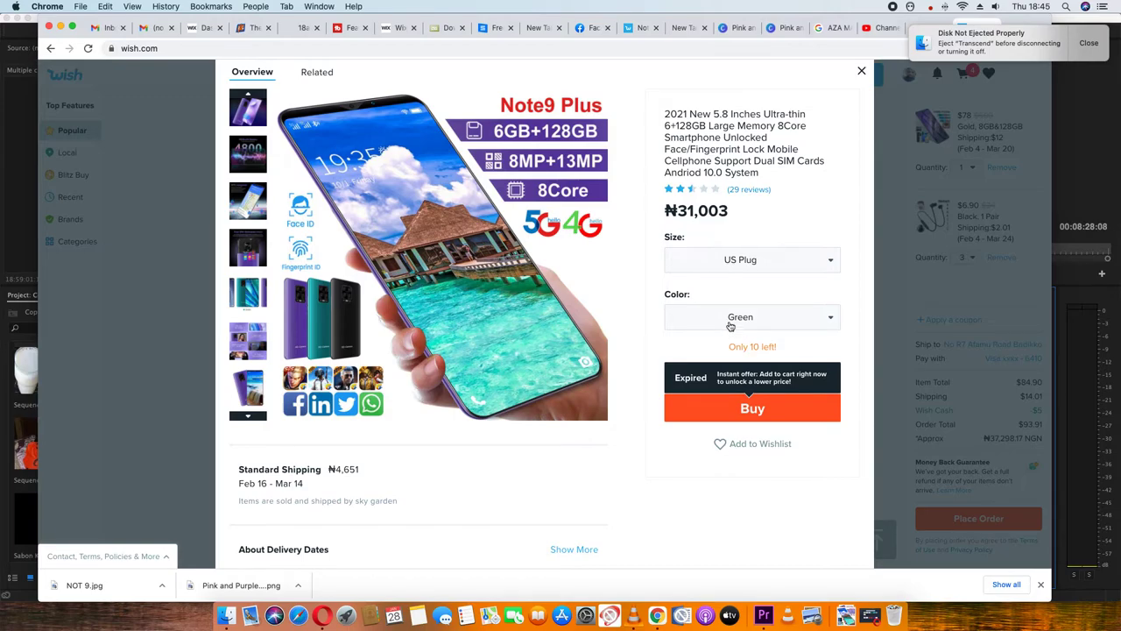
{"action": "mouse_move", "coordinate": [824, 358]}
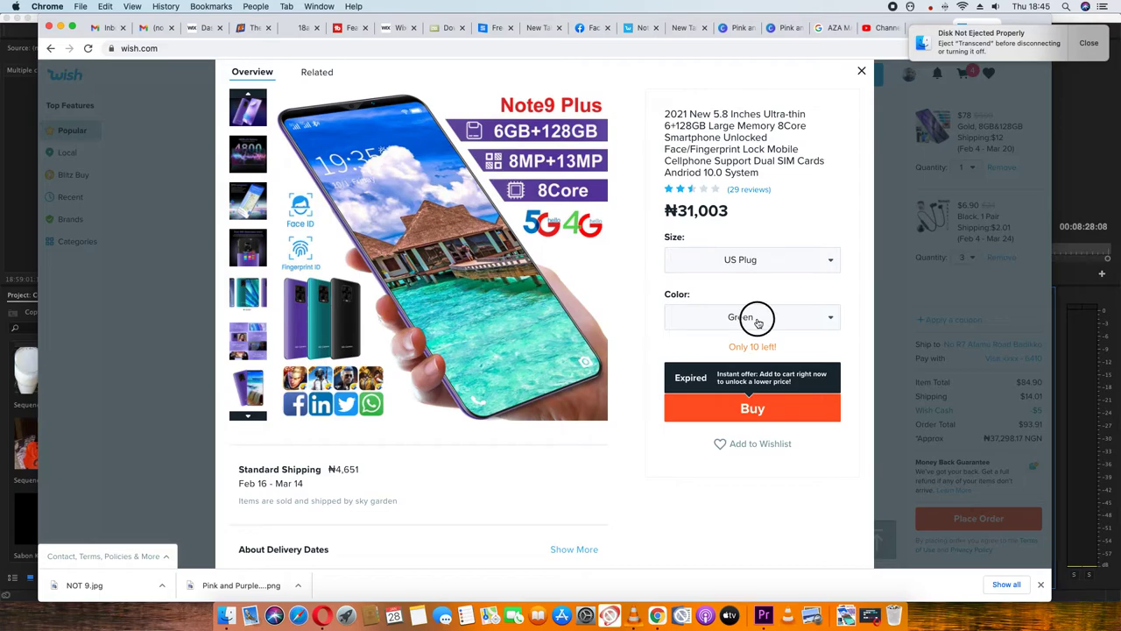
Step: Try Black with AU, UK and EU plugs, then switch the colour to Purple
{"action": "left_click", "coordinate": [752, 315]}
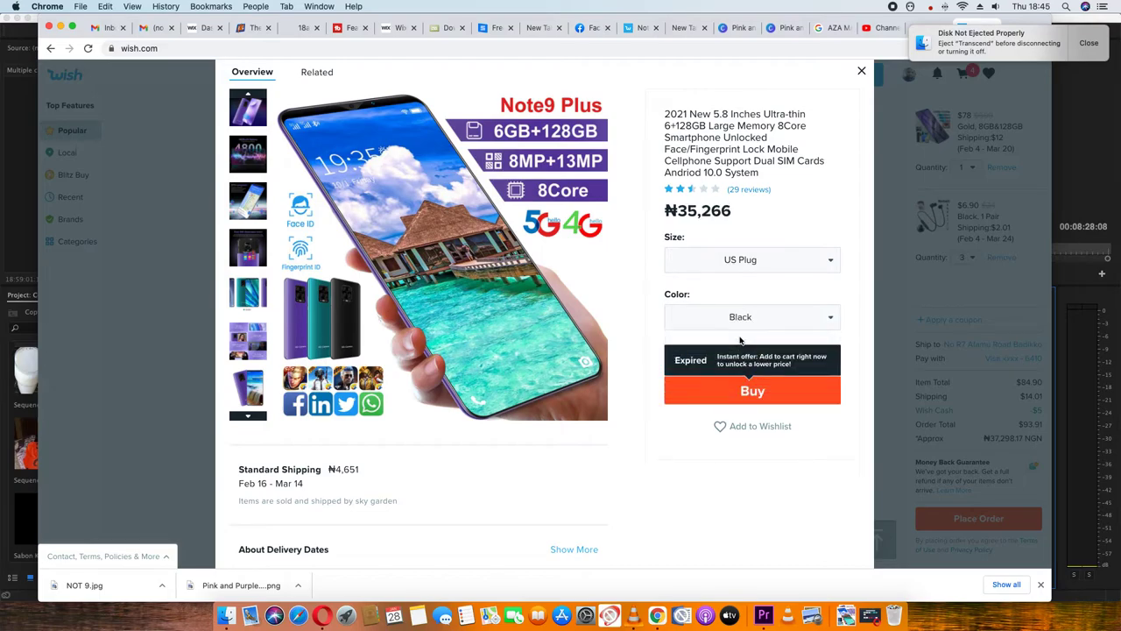
{"action": "mouse_move", "coordinate": [755, 273]}
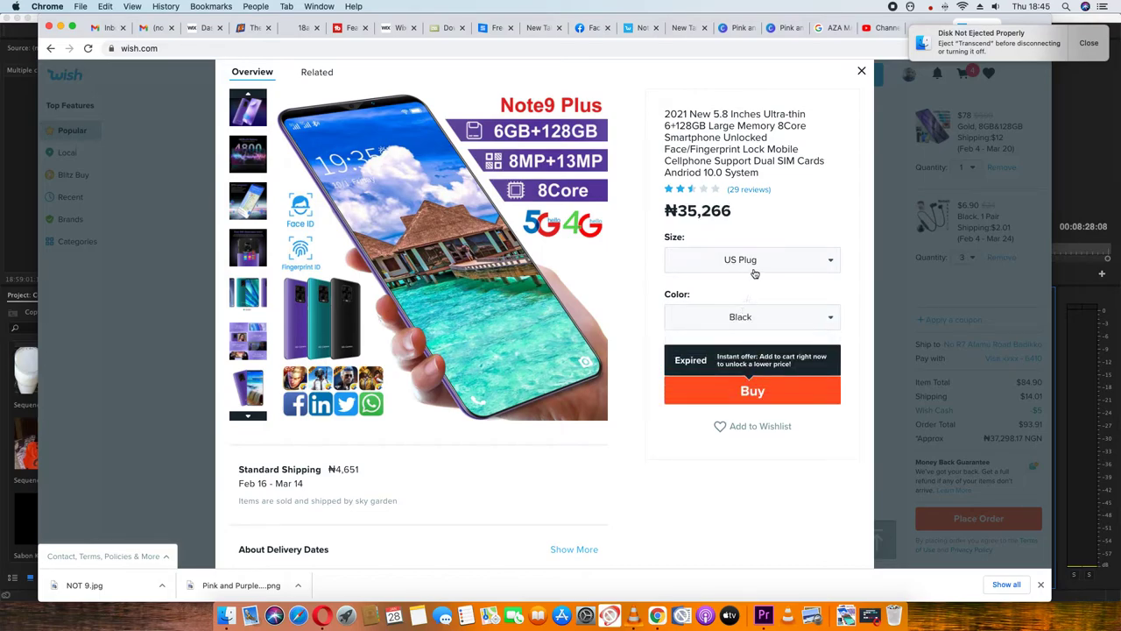
{"action": "left_click", "coordinate": [750, 259]}
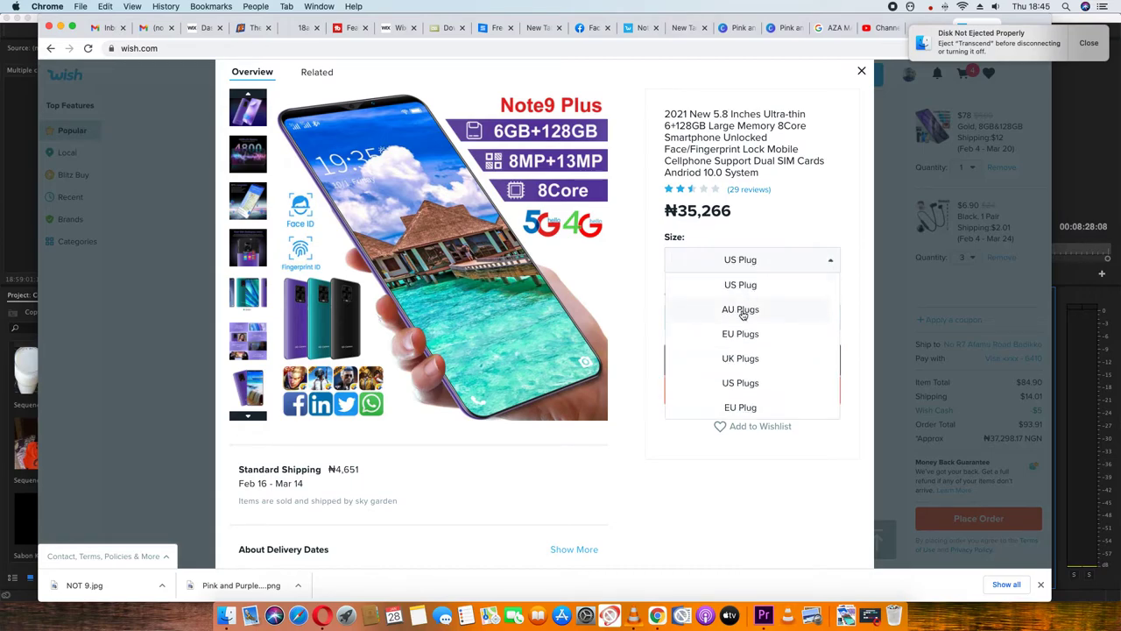
{"action": "left_click", "coordinate": [740, 309]}
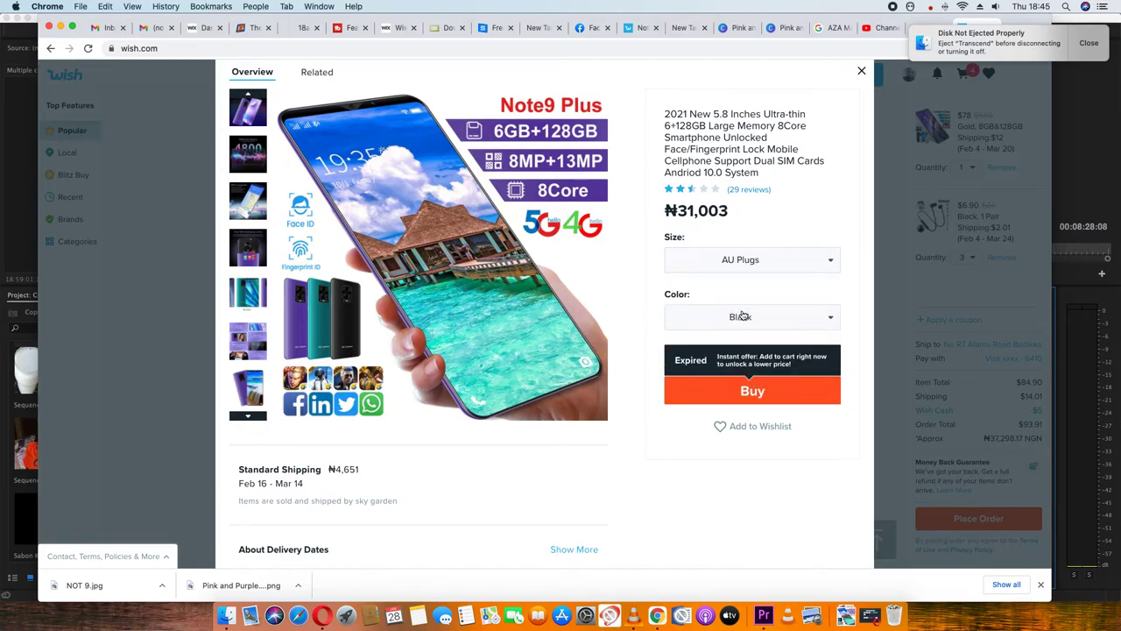
{"action": "left_click", "coordinate": [750, 259]}
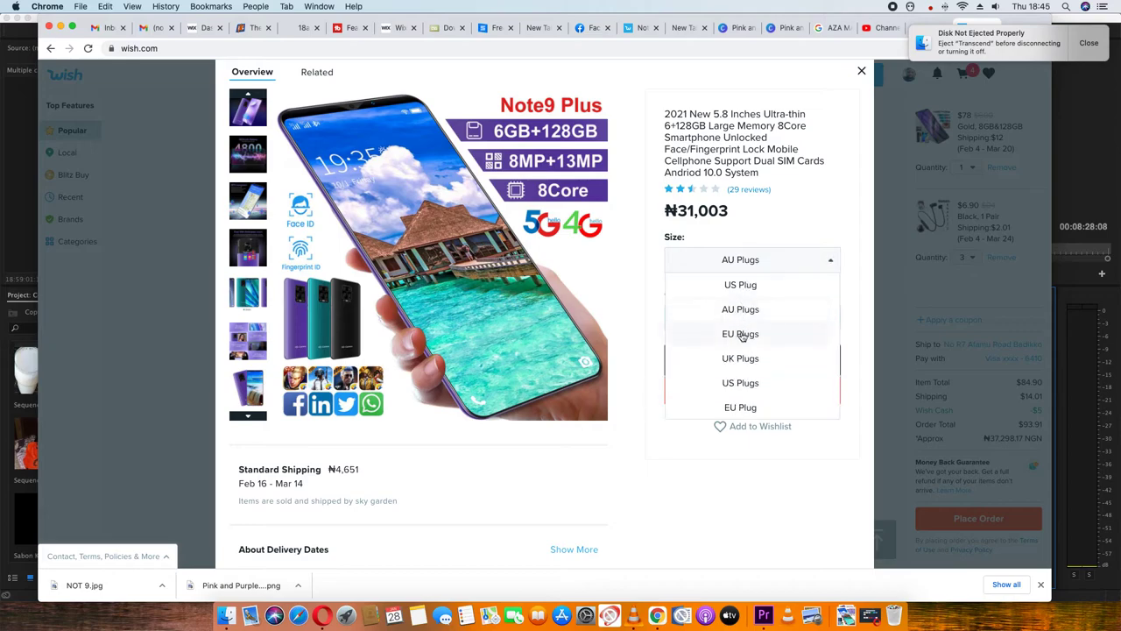
{"action": "left_click", "coordinate": [740, 358]}
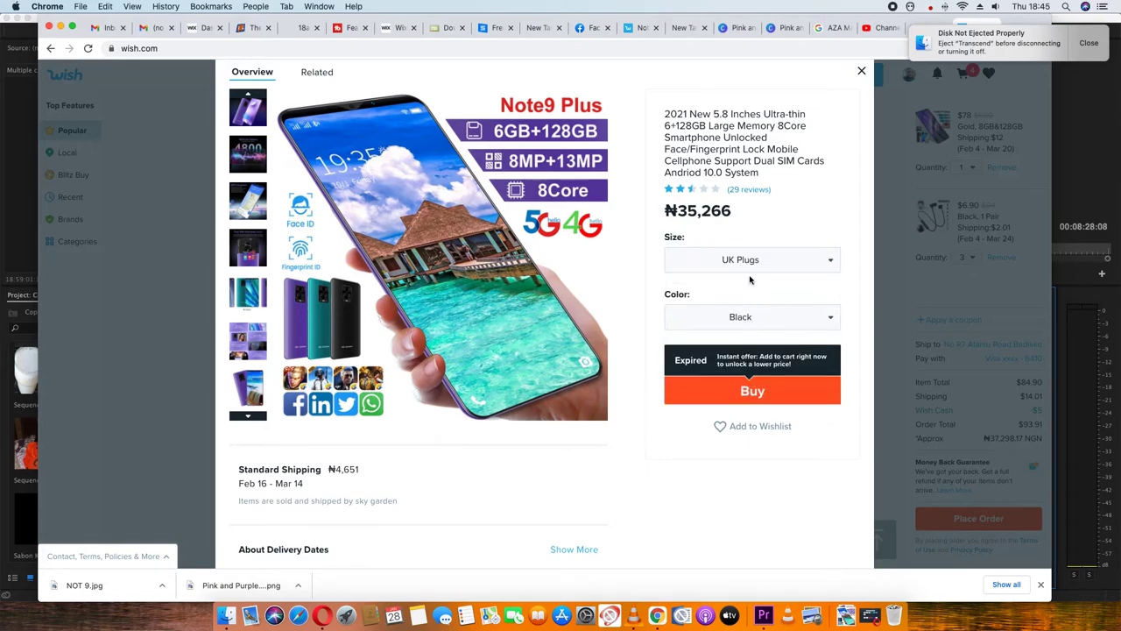
{"action": "left_click", "coordinate": [750, 260]}
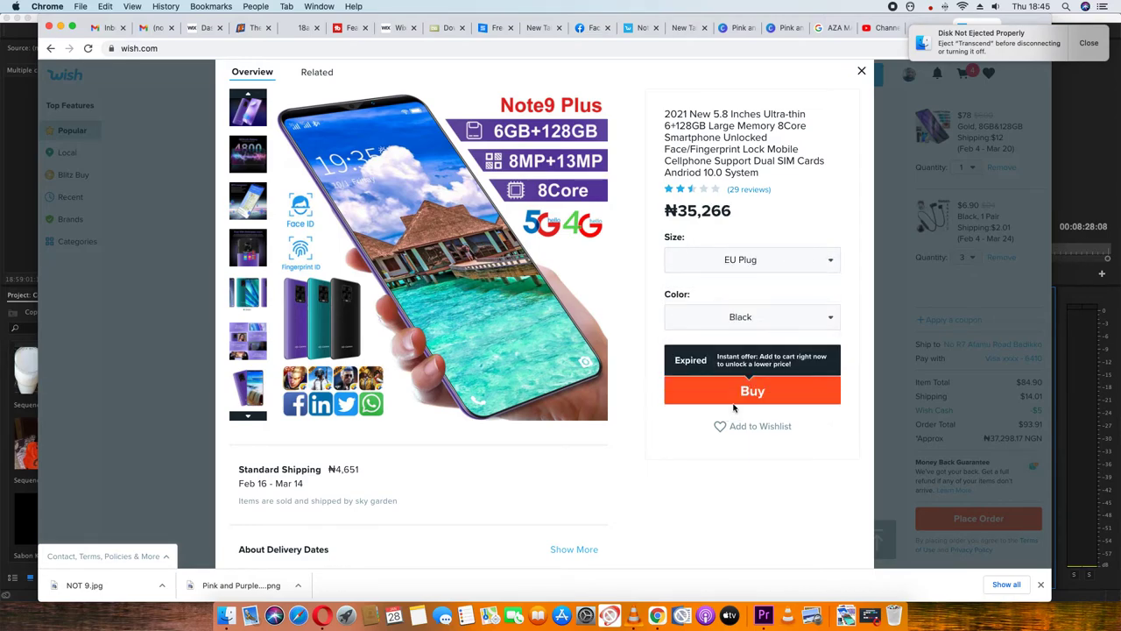
{"action": "left_click", "coordinate": [750, 316]}
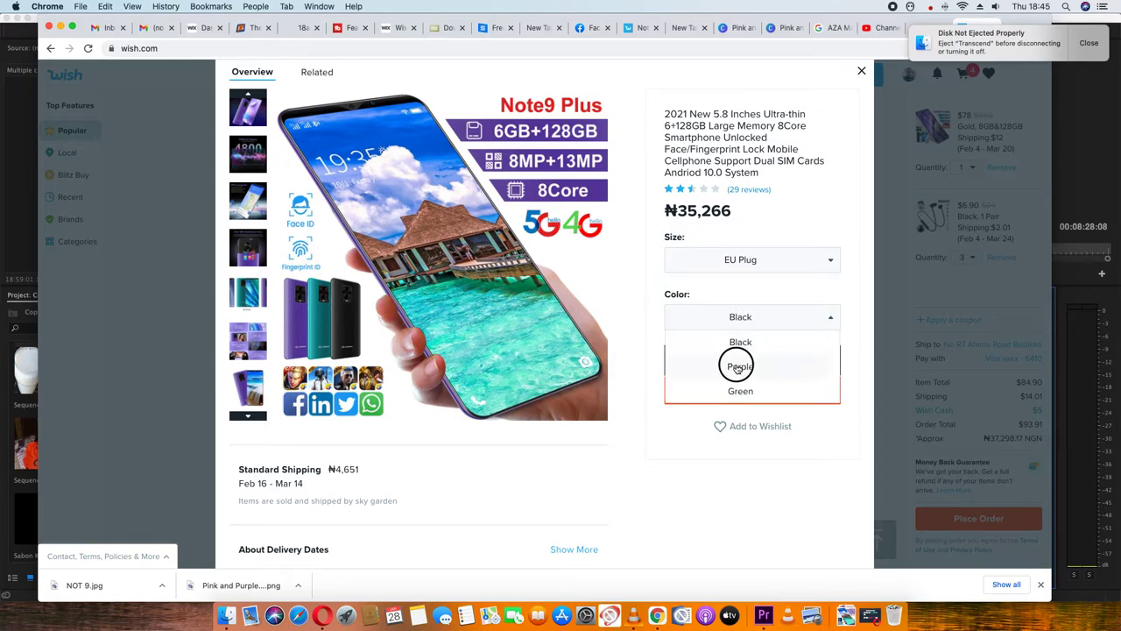
{"action": "left_click", "coordinate": [740, 366]}
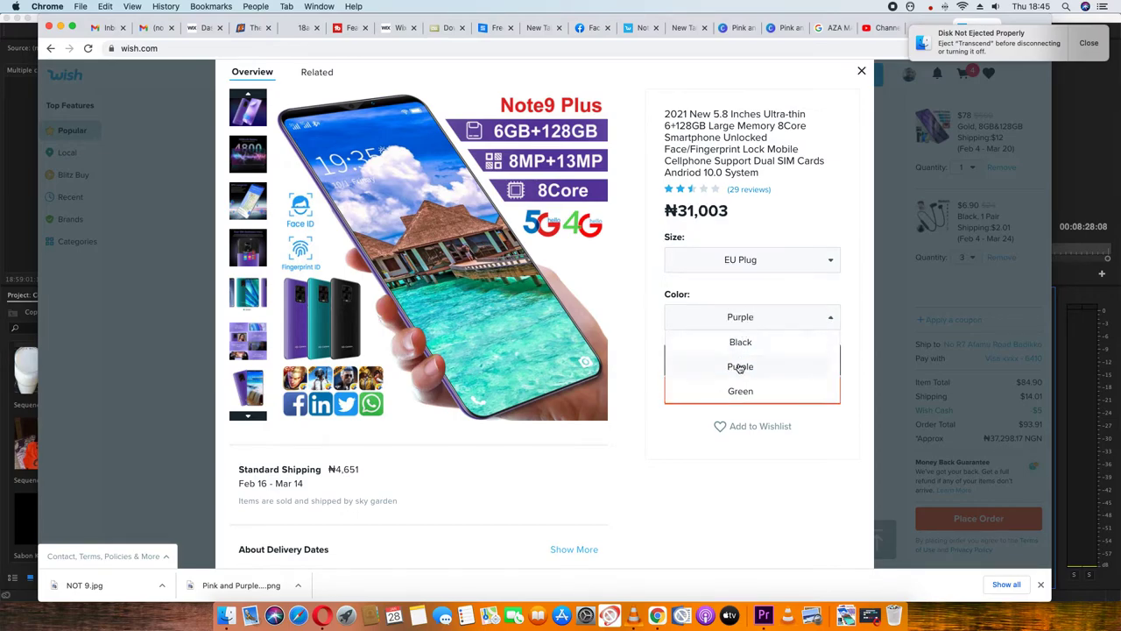
{"action": "left_click", "coordinate": [739, 367]}
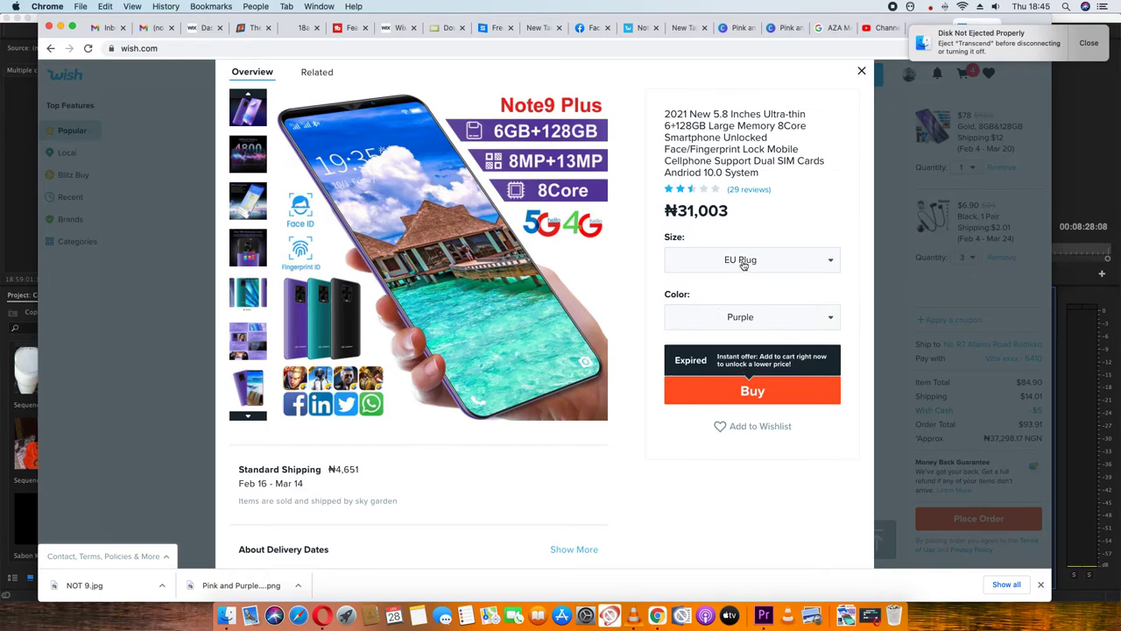
Step: Try US Plugs with Purple and Black, then finish on Green with AU Plugs, sold out at ₦25,190
{"action": "left_click", "coordinate": [750, 260]}
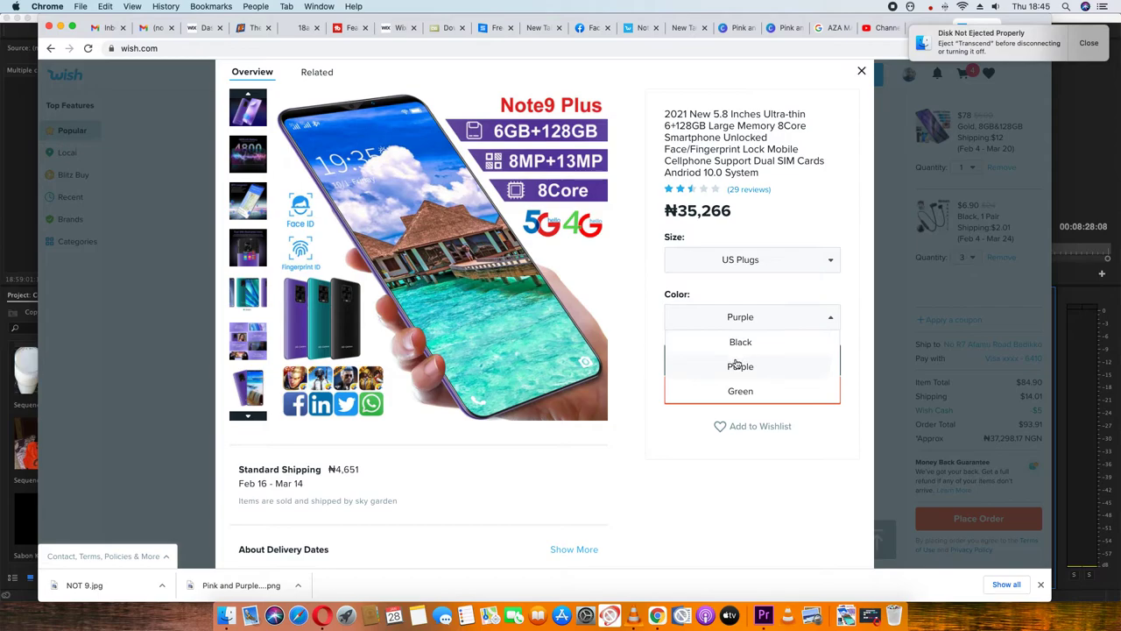
{"action": "left_click", "coordinate": [739, 316]}
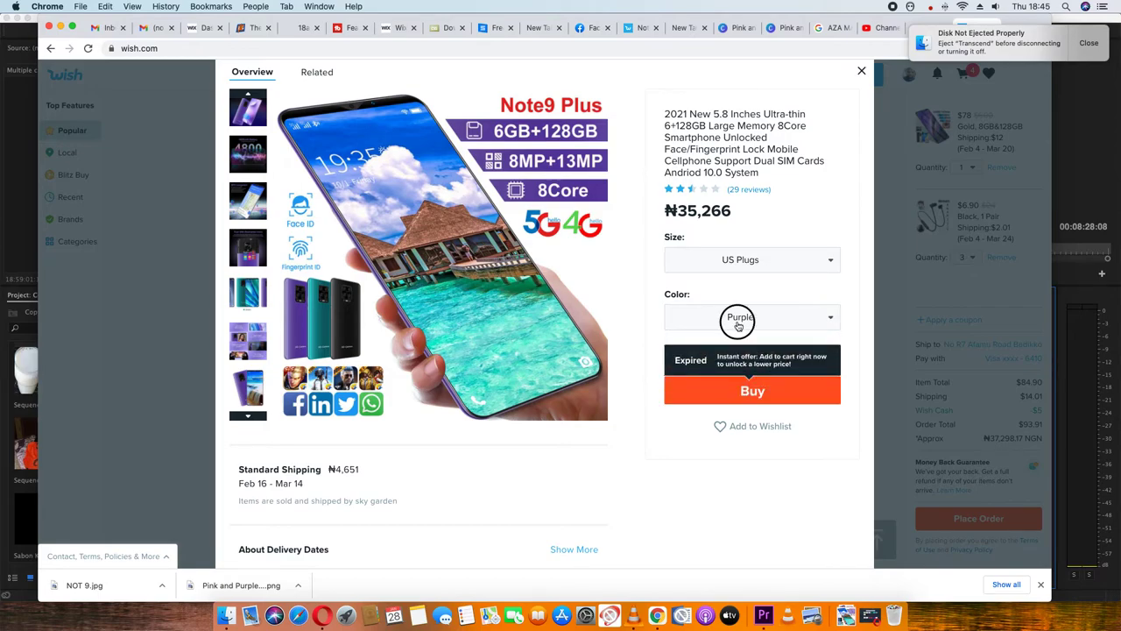
{"action": "left_click", "coordinate": [740, 315]}
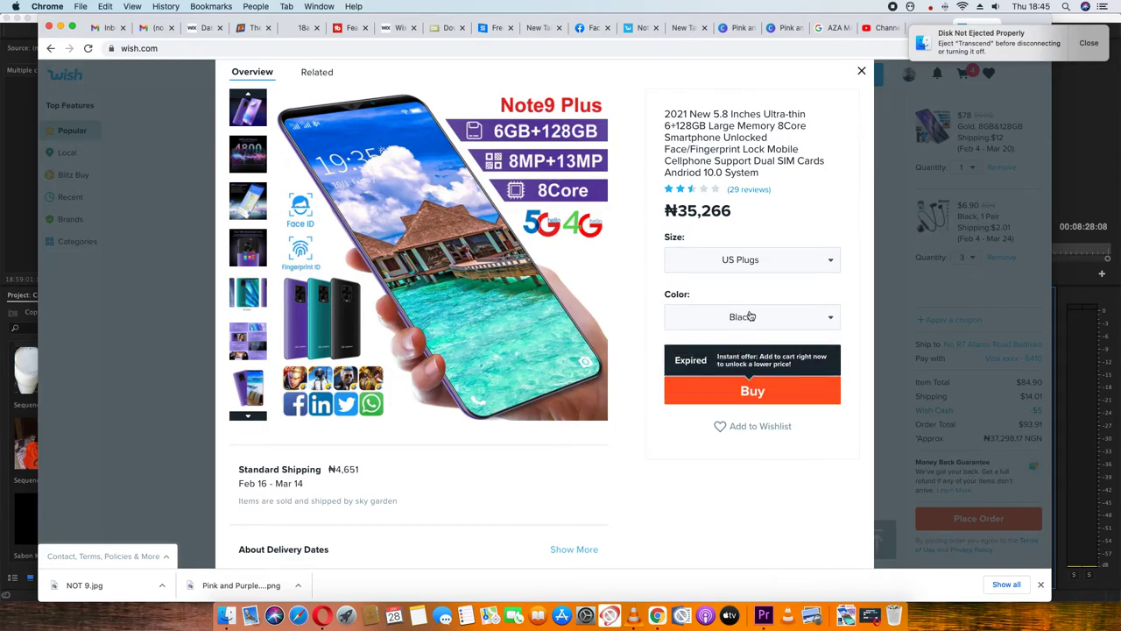
{"action": "left_click", "coordinate": [752, 315]}
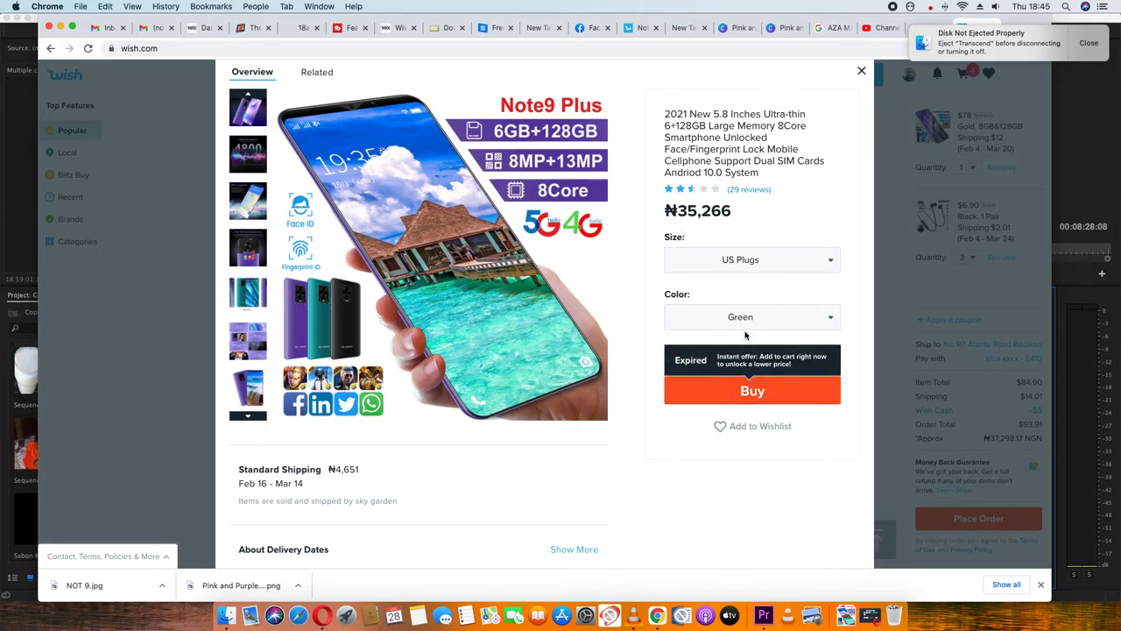
{"action": "left_click", "coordinate": [750, 259]}
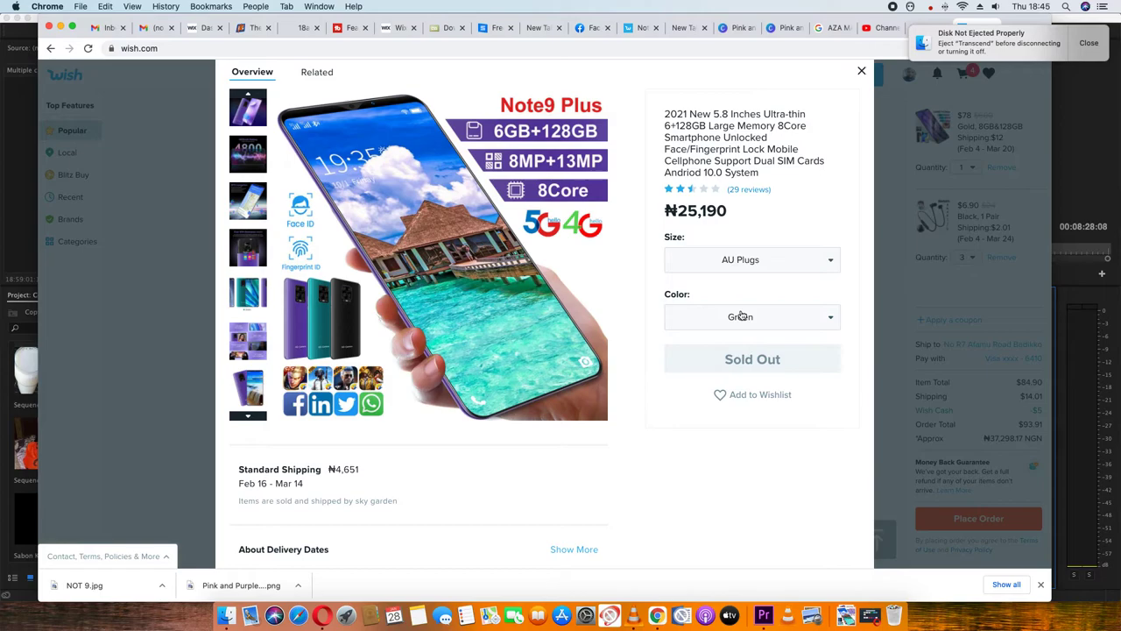
{"action": "mouse_move", "coordinate": [741, 319]}
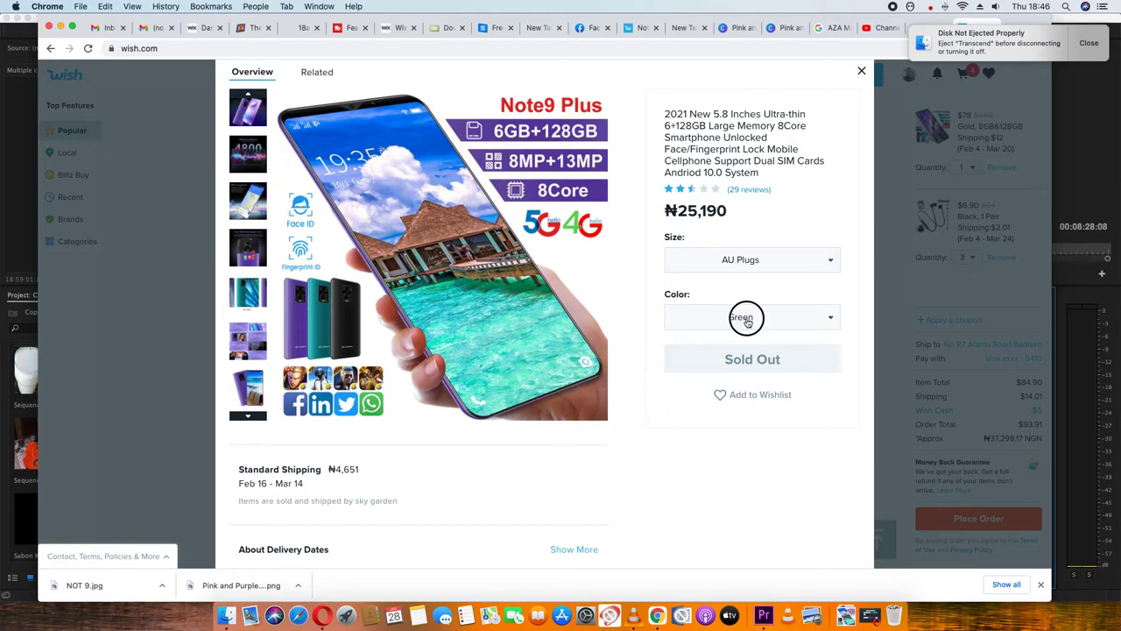
Step: Choose Black with AU Plugs, priced ₦31,003 and available to buy
{"action": "left_click", "coordinate": [747, 316]}
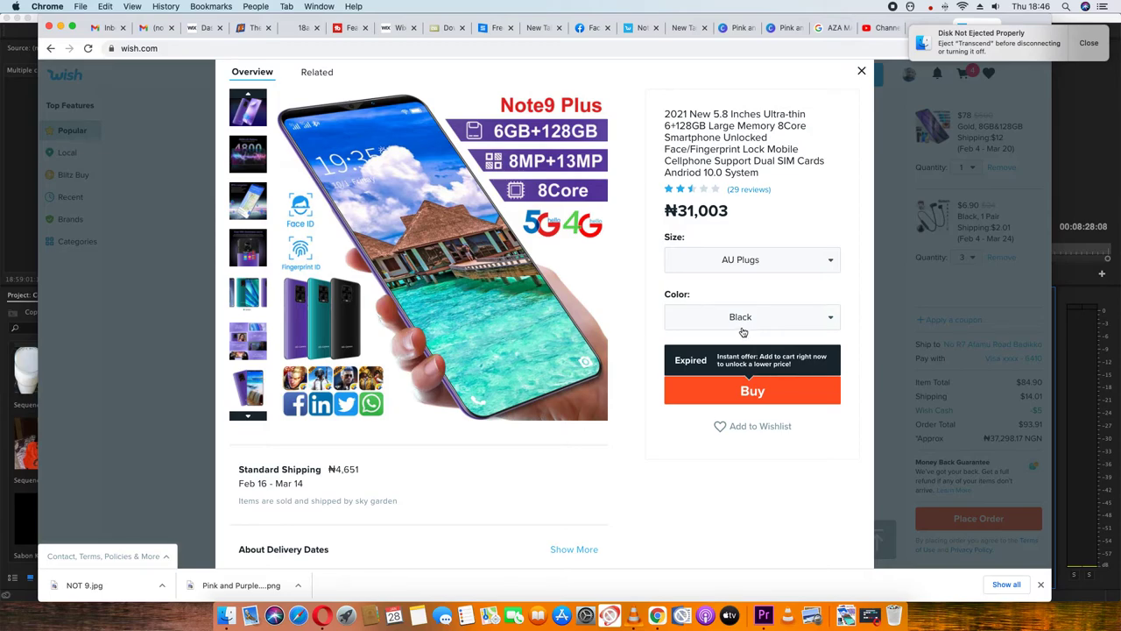
{"action": "mouse_move", "coordinate": [743, 323]}
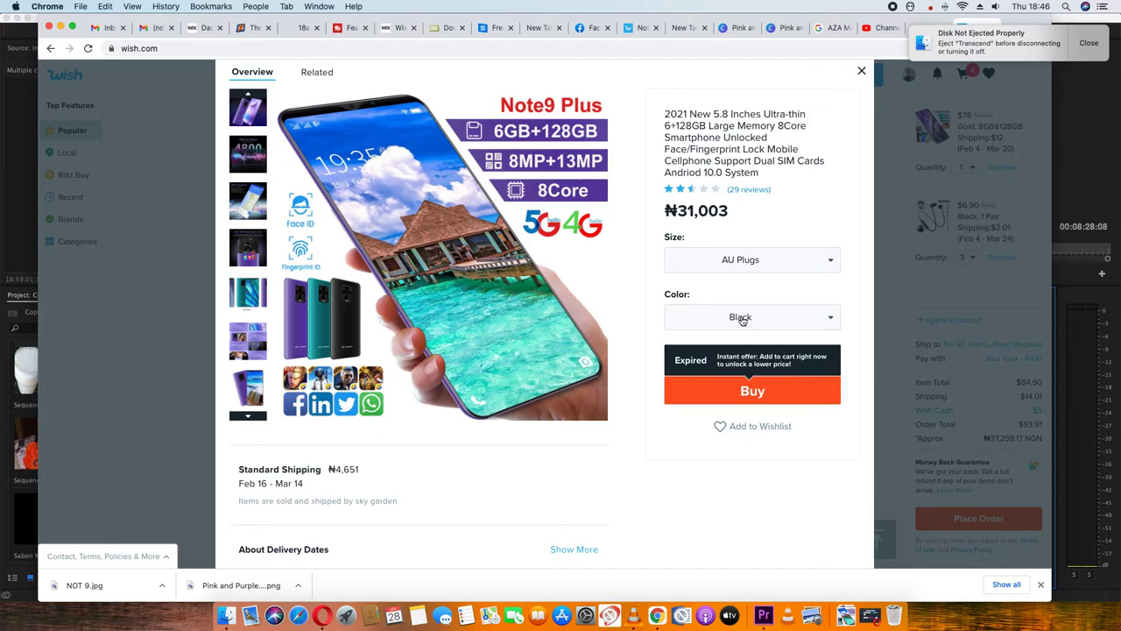
{"action": "mouse_move", "coordinate": [466, 401]}
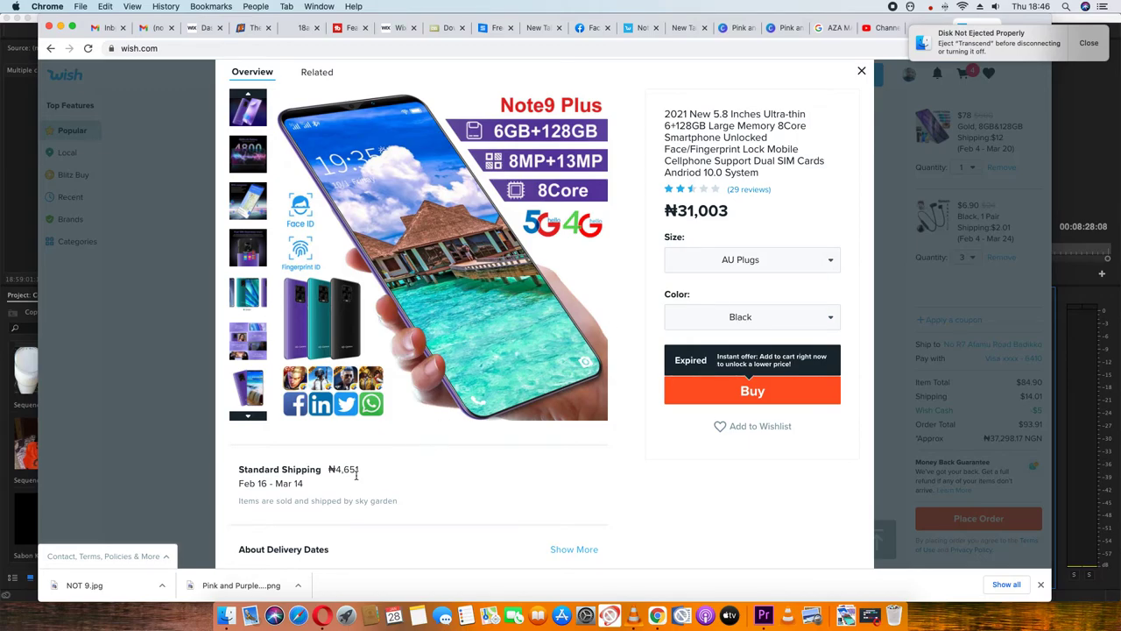
{"action": "mouse_move", "coordinate": [354, 480]}
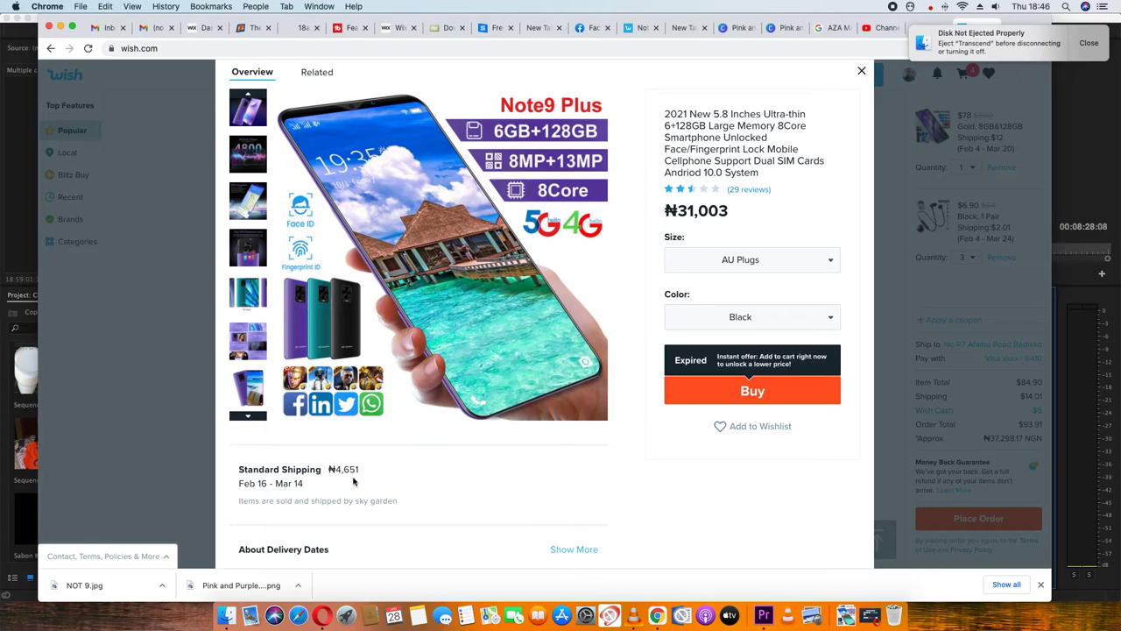
{"action": "mouse_move", "coordinate": [354, 477]}
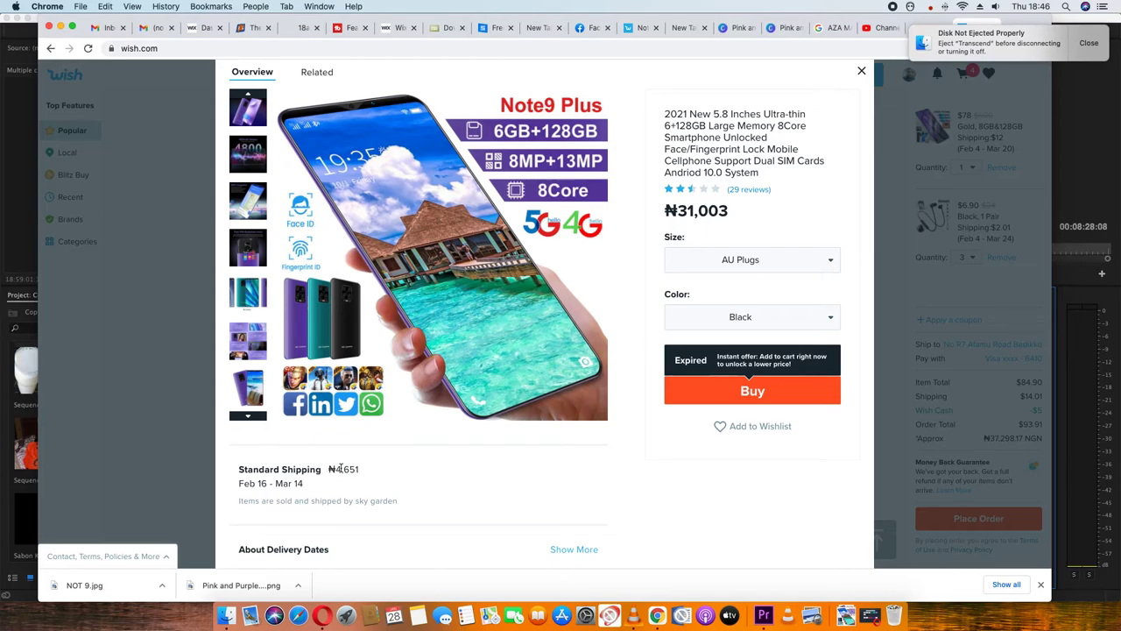
{"action": "mouse_move", "coordinate": [406, 469]}
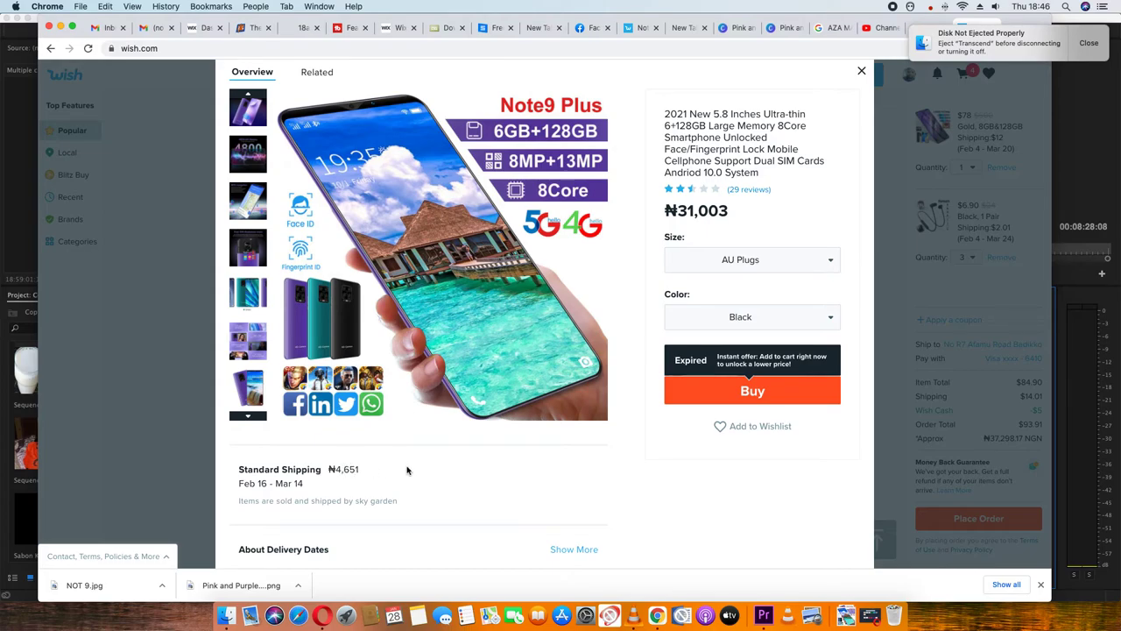
{"action": "mouse_move", "coordinate": [431, 434]}
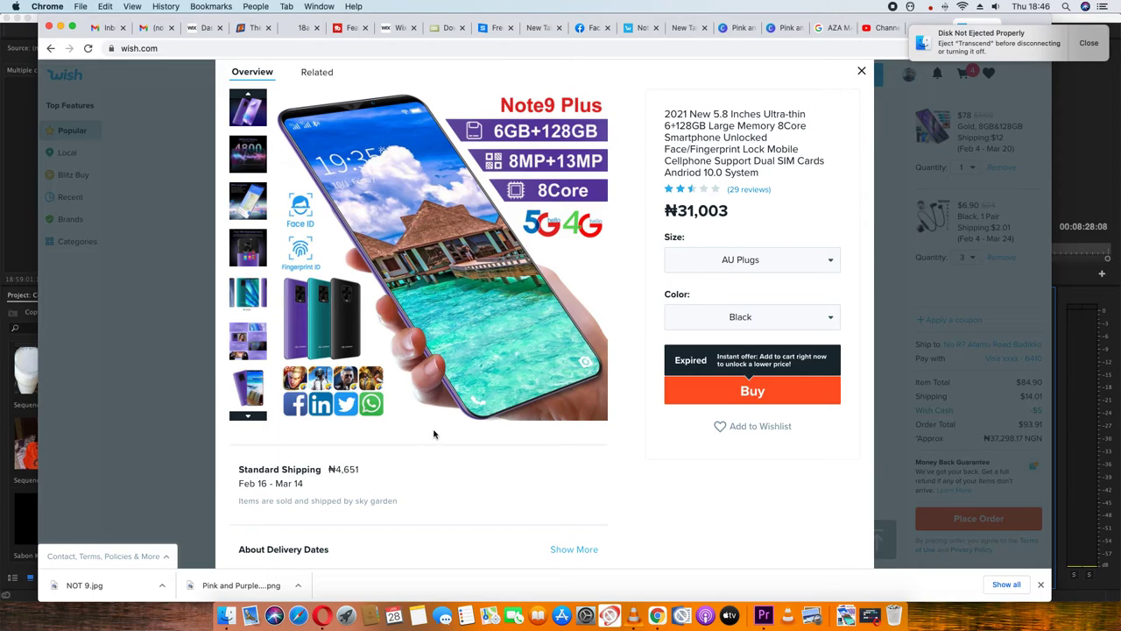
{"action": "mouse_move", "coordinate": [439, 431]}
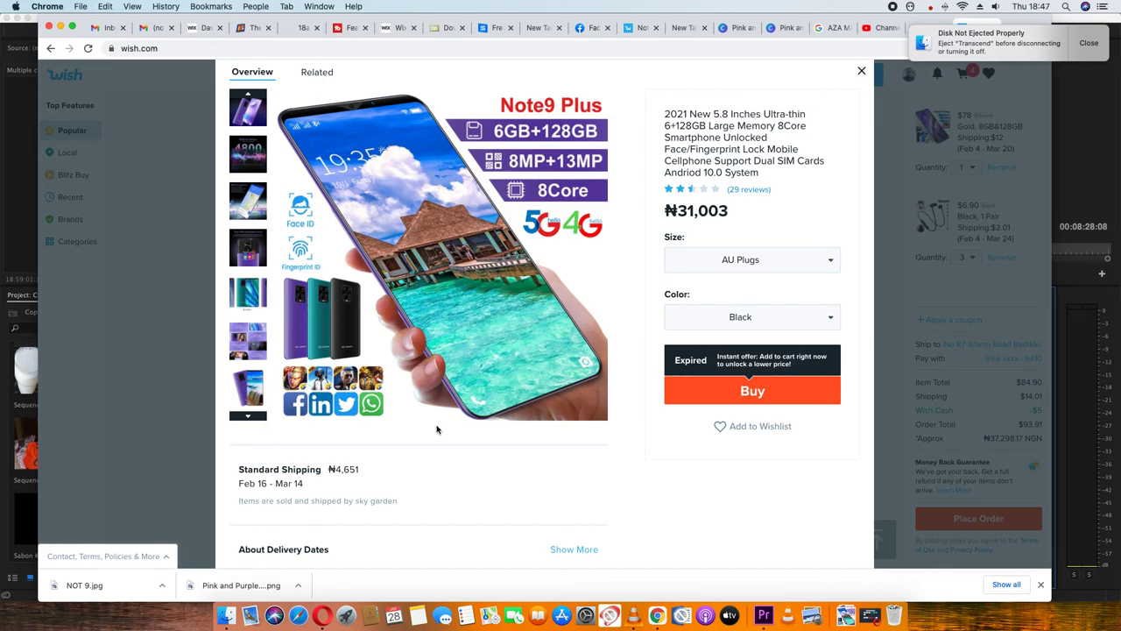
{"action": "mouse_move", "coordinate": [429, 422]}
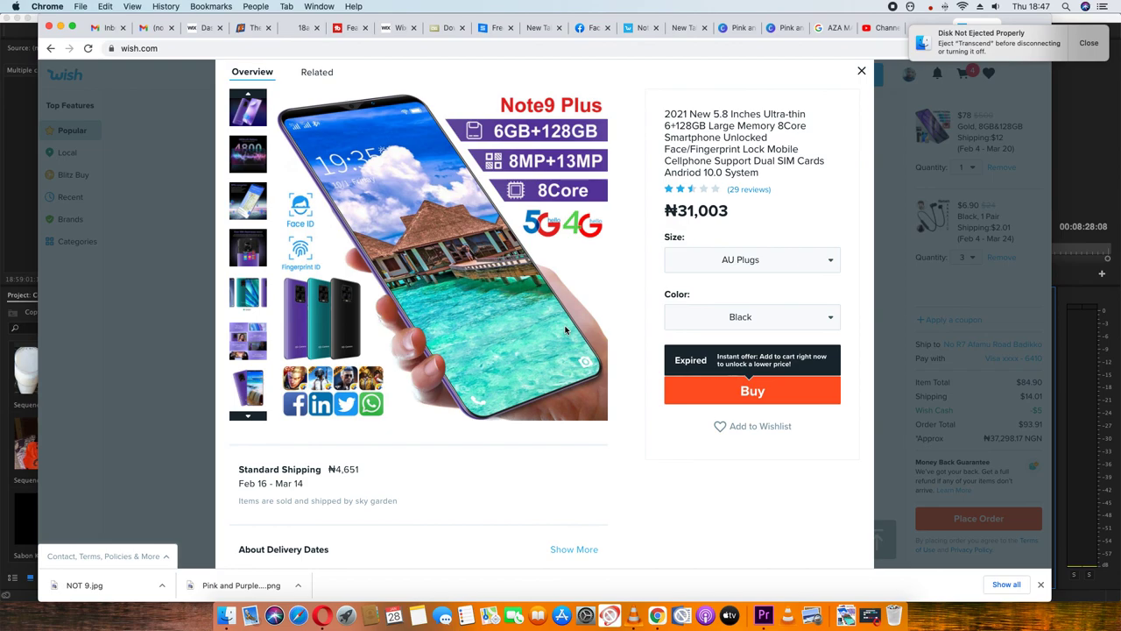
{"action": "mouse_move", "coordinate": [1111, 49]}
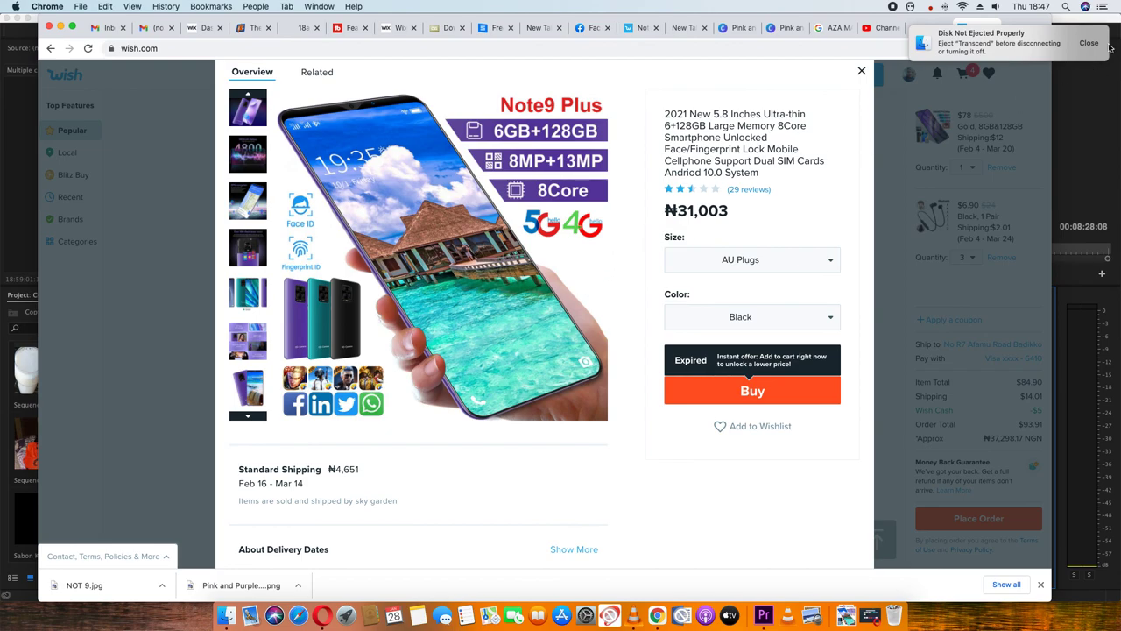